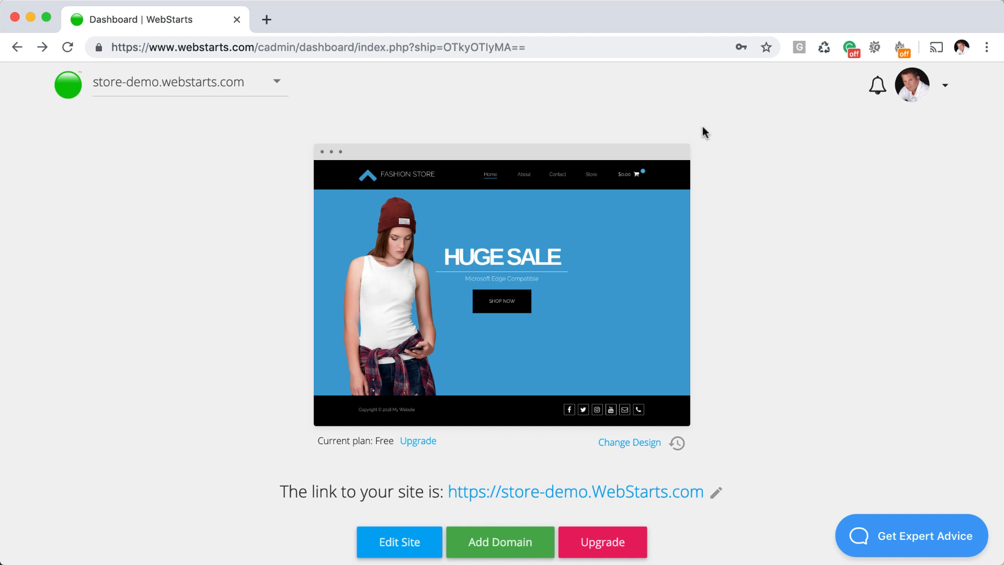
mouse_move(766, 218)
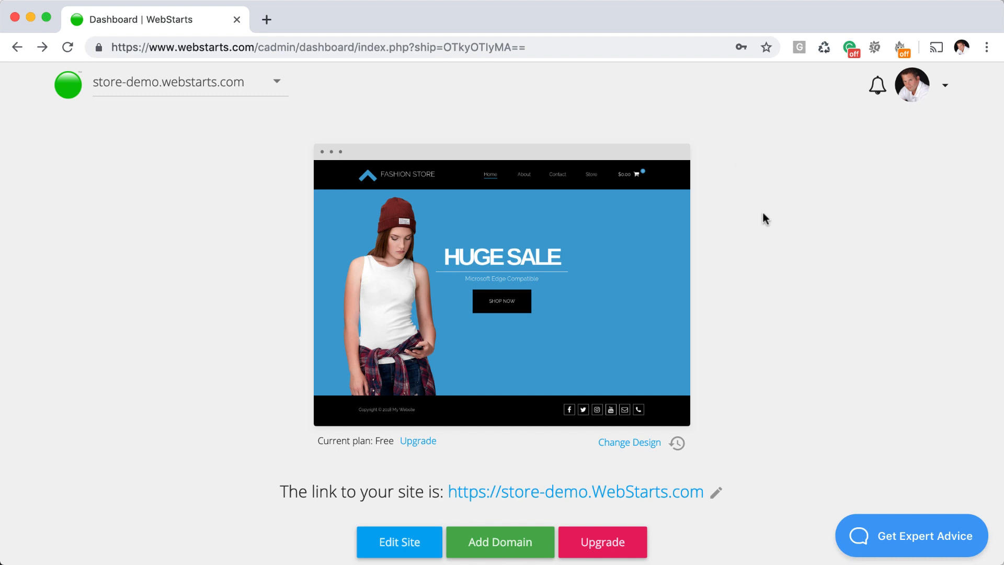
Step: Scroll the dashboard to reach Manage Store and view the Products list
scroll(down, 3)
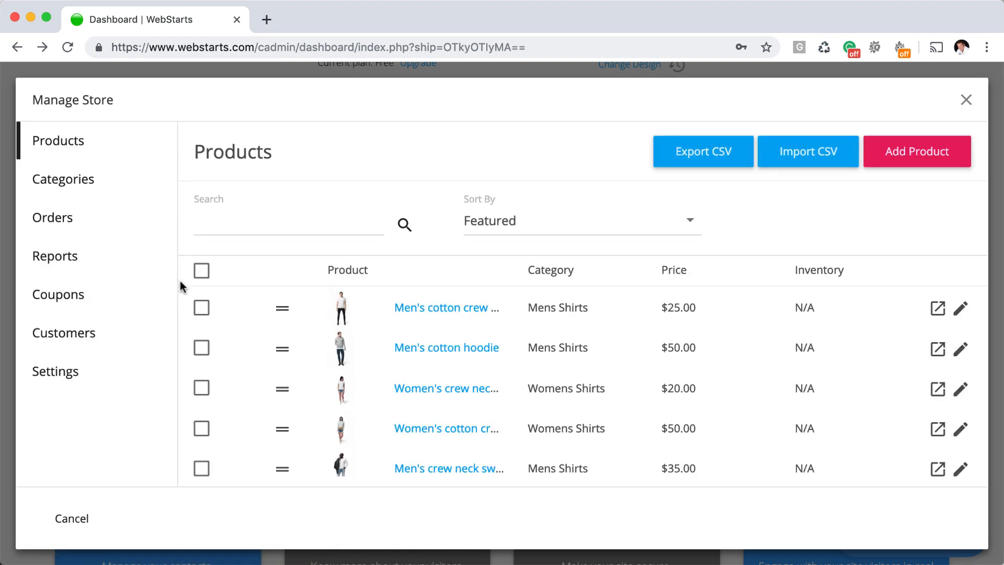
Step: In store Settings, switch the store to Live Mode and confirm
click(55, 370)
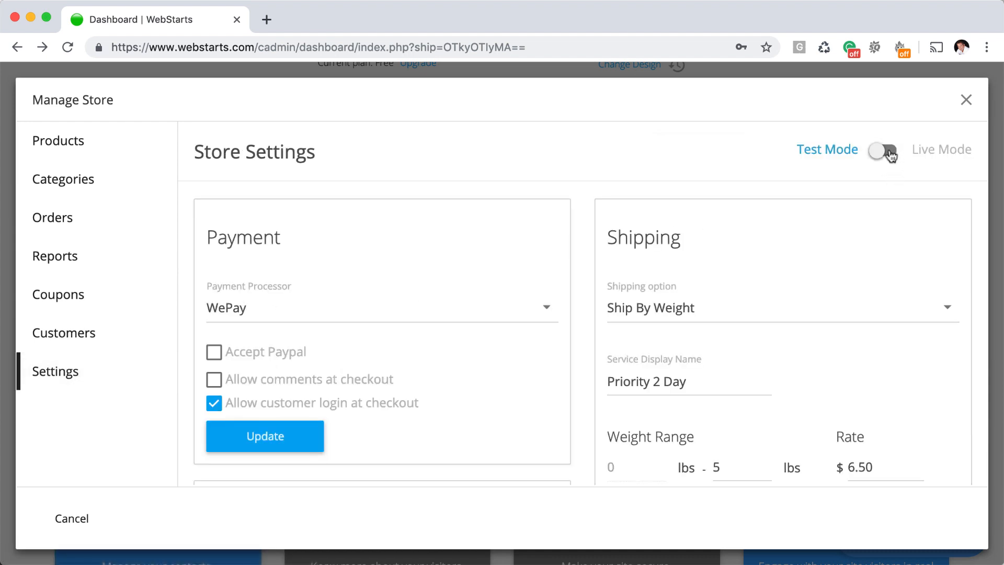
click(884, 149)
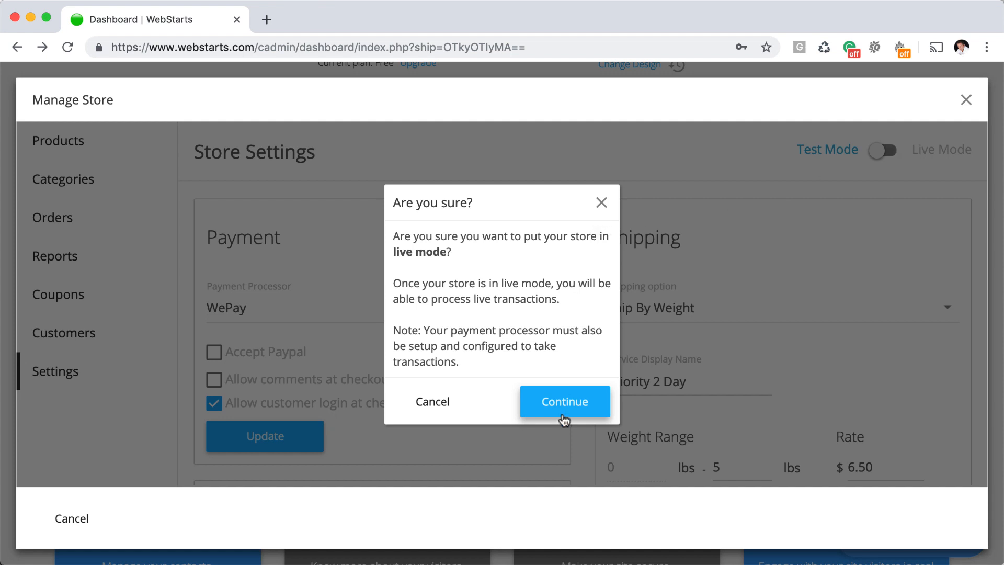
click(564, 402)
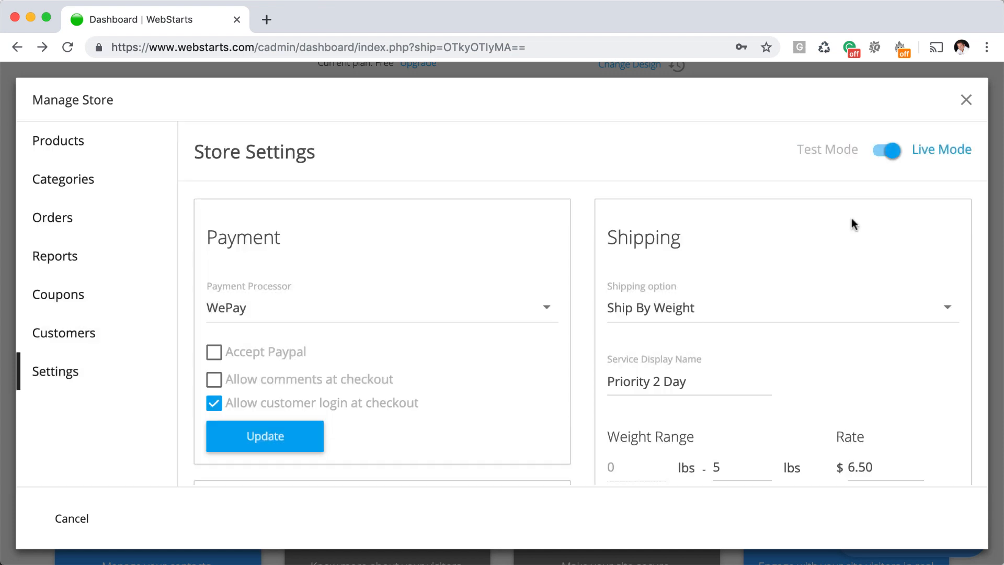
Step: Switch the store back to Test Mode, confirm, and bring up the Fashion Store site
click(886, 150)
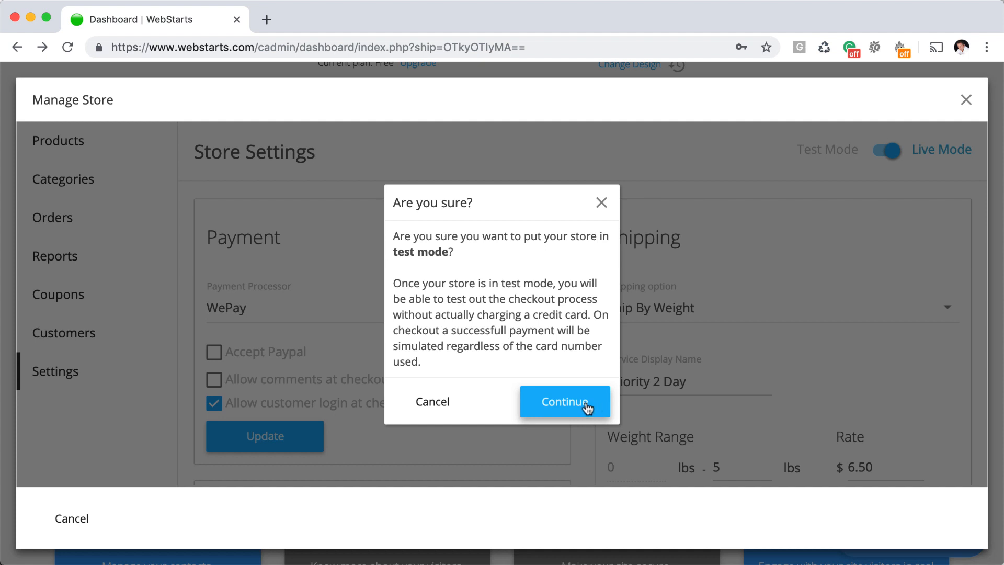
click(563, 401)
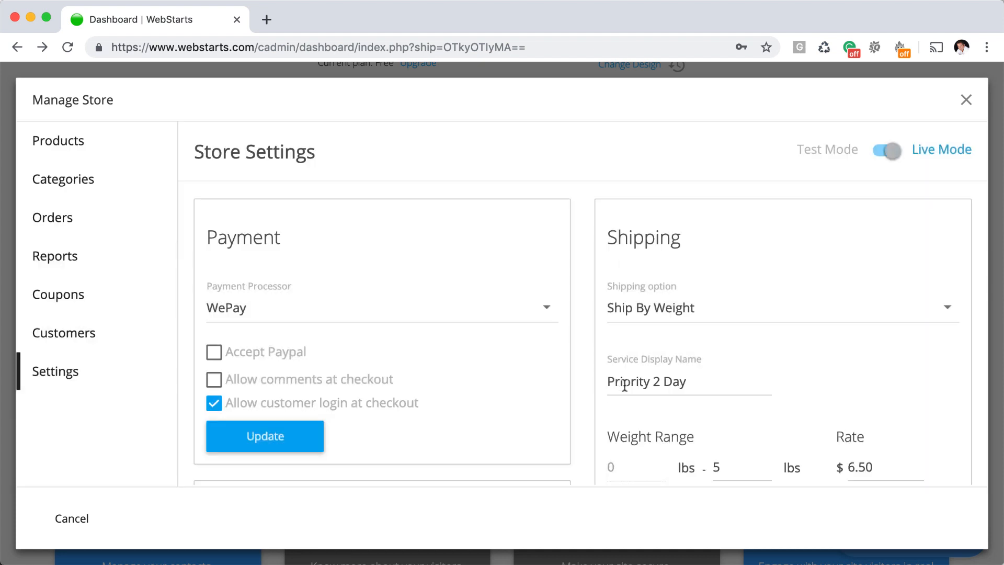
click(885, 150)
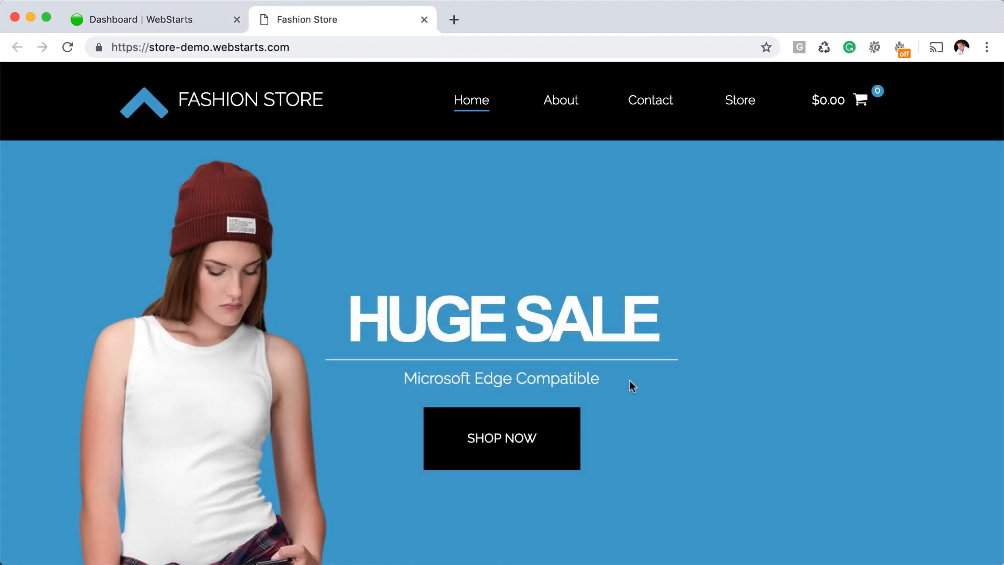
Step: Add a small Men's cotton hoodie to the cart and proceed to checkout
click(740, 100)
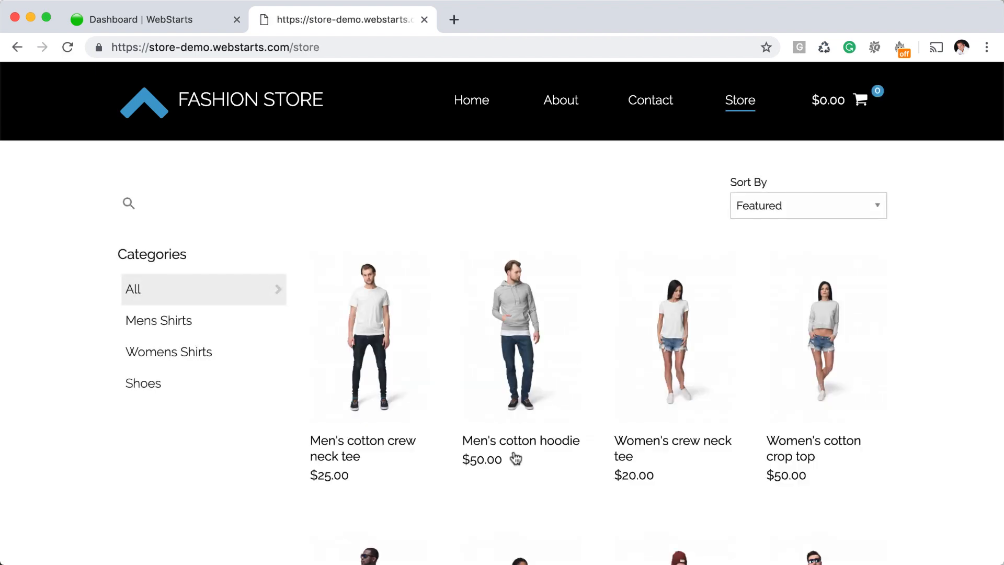
click(519, 334)
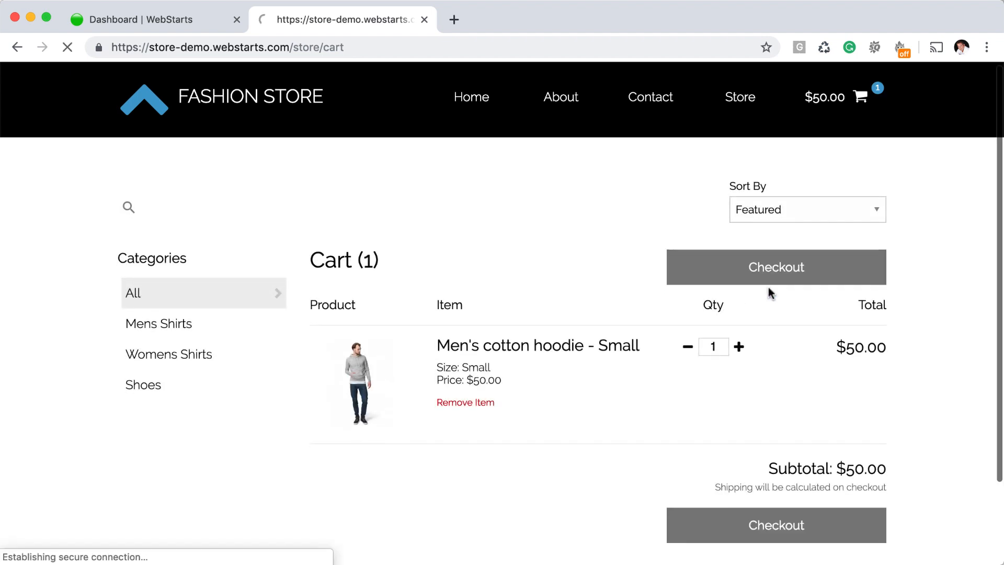
click(775, 266)
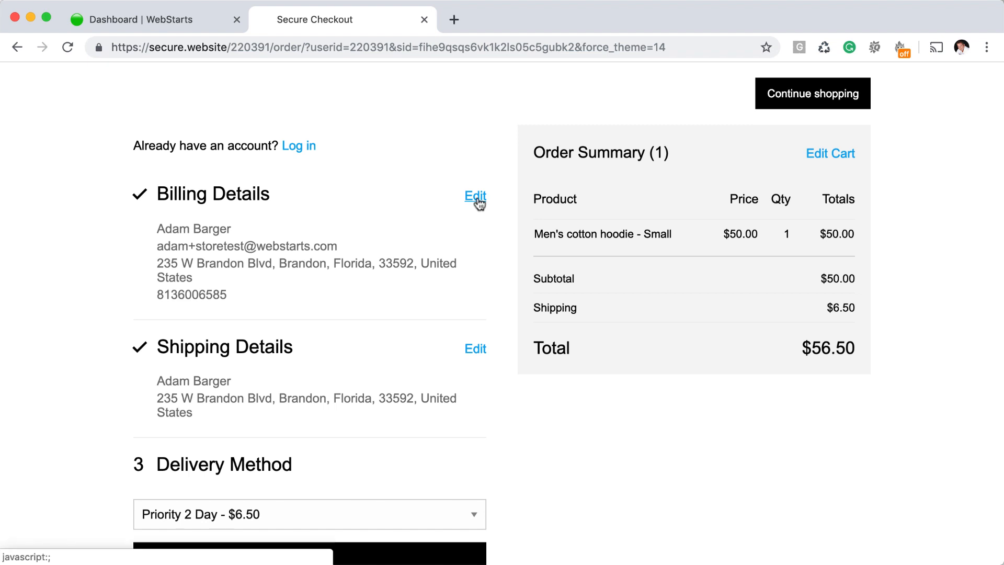
Step: Confirm Priority 2 Day as the delivery method and continue to payment
scroll(down, 3)
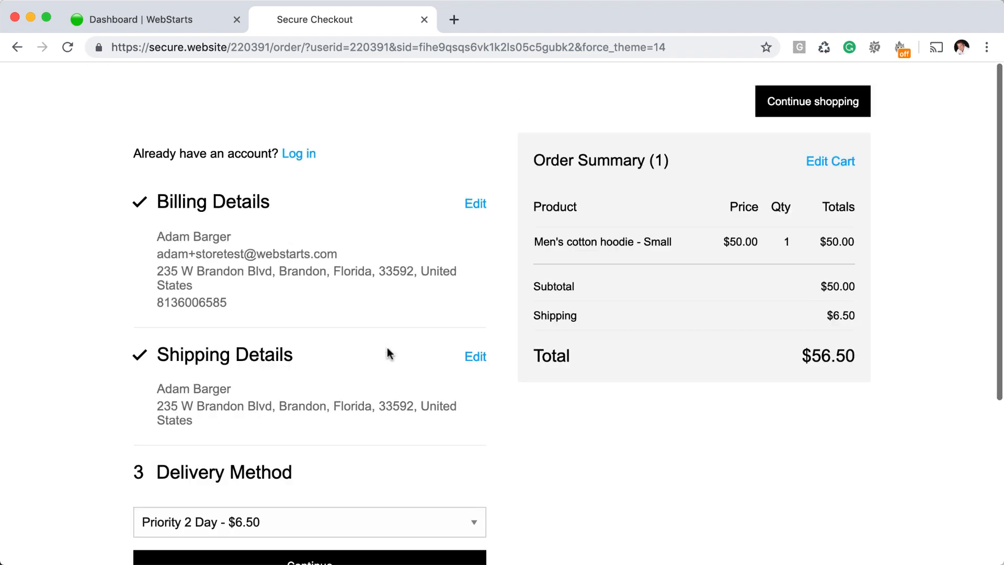
scroll(down, 3)
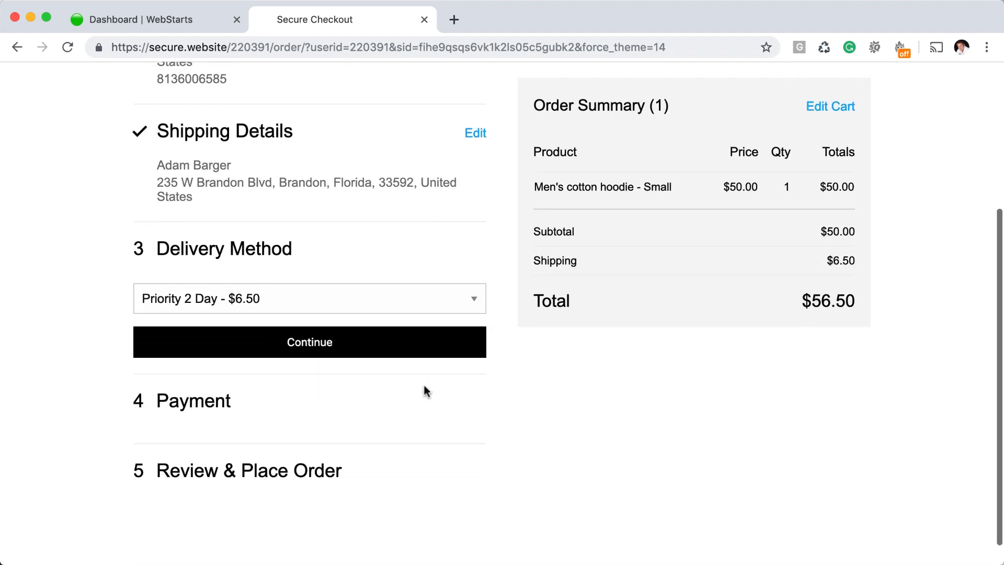
click(310, 341)
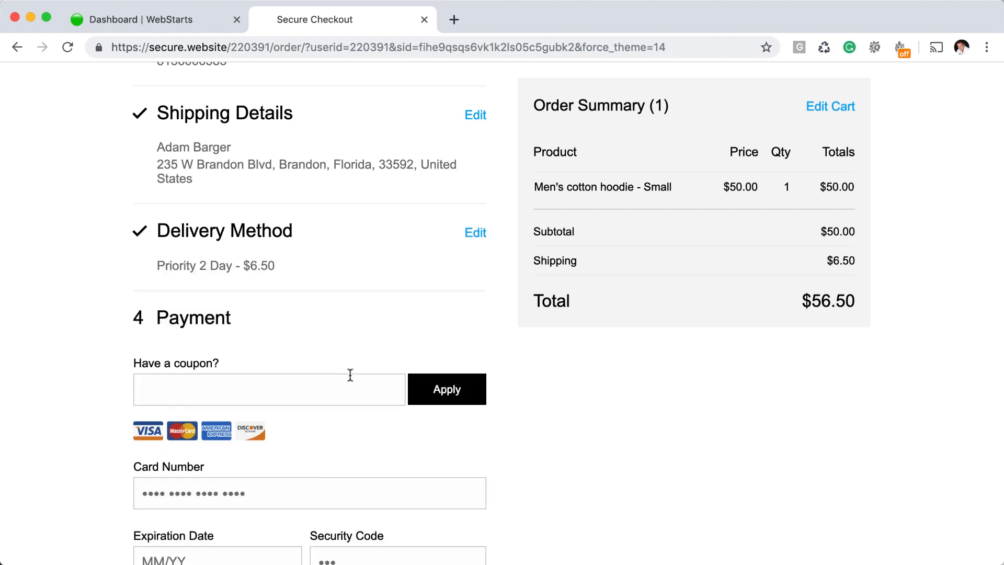
scroll(down, 3)
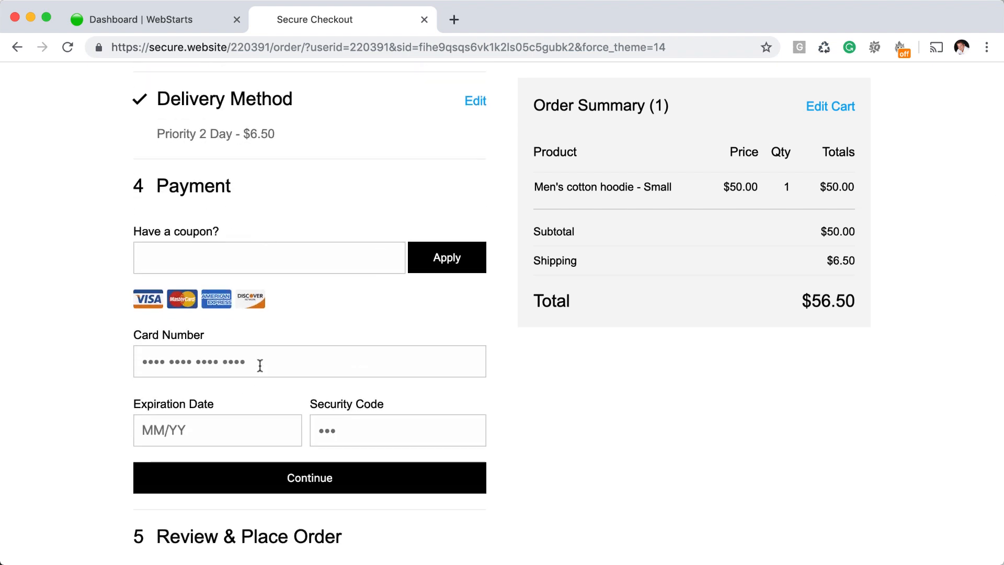
click(309, 361)
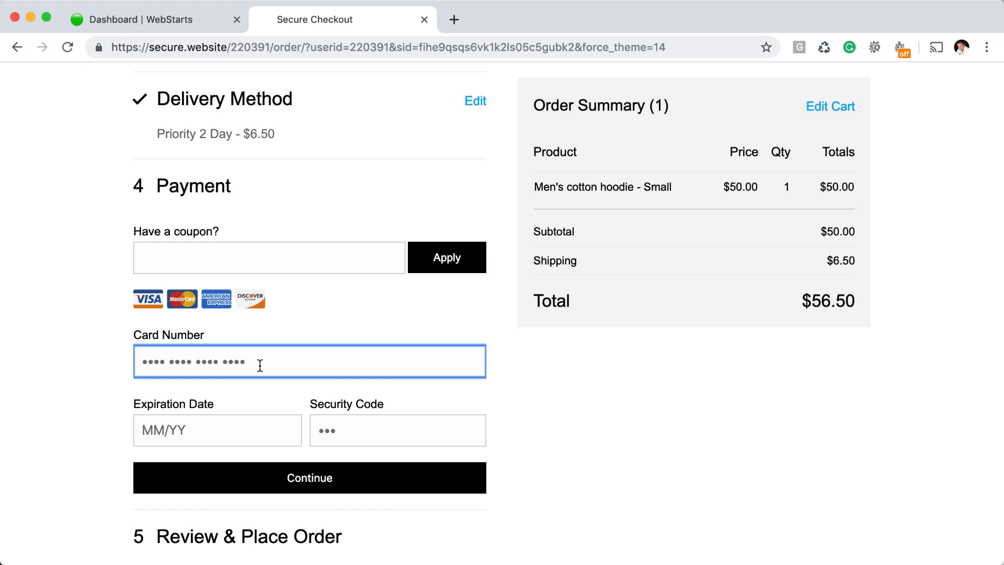
text(4242 4)
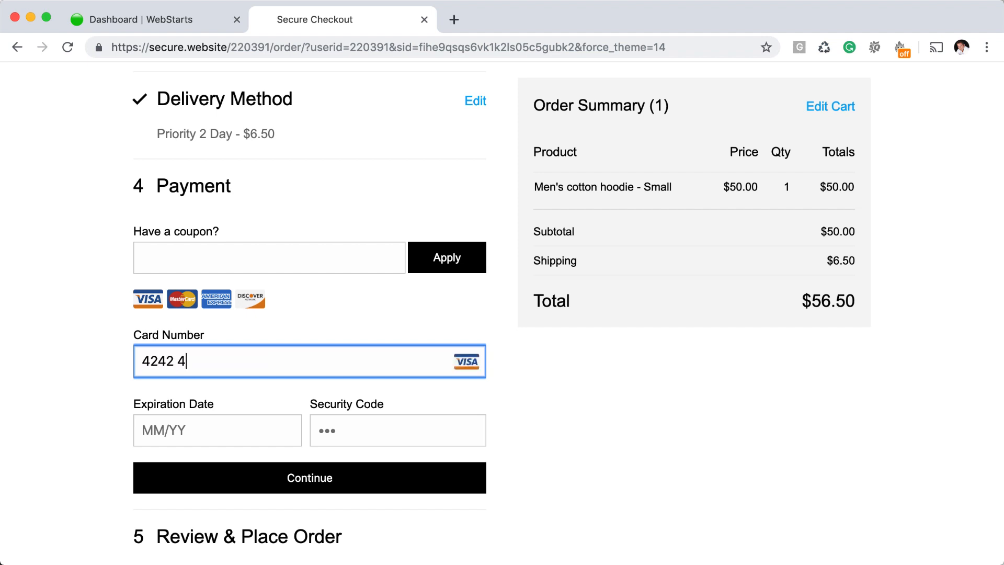
text(242 4242 4242)
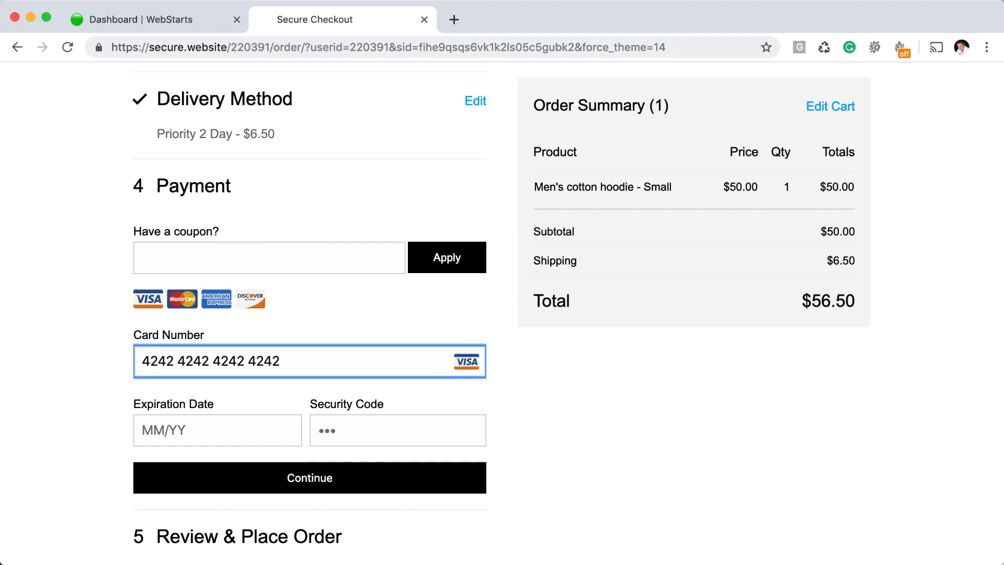
click(218, 430)
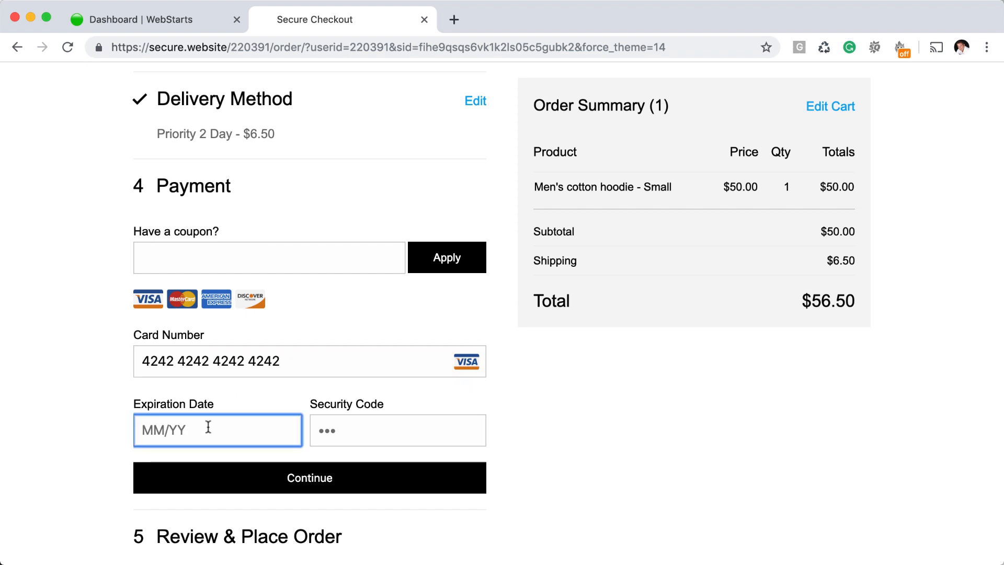
text(01/22)
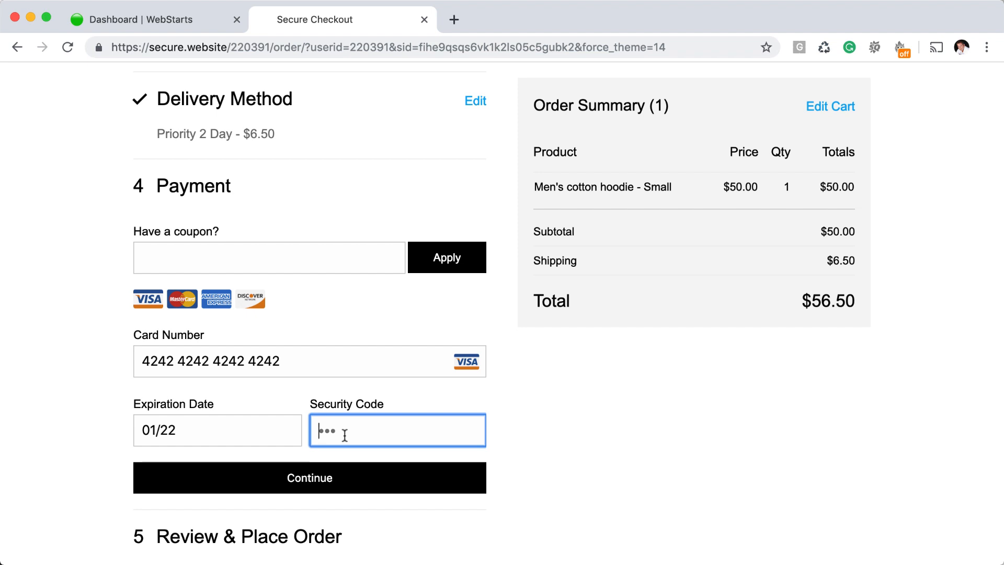
text(123)
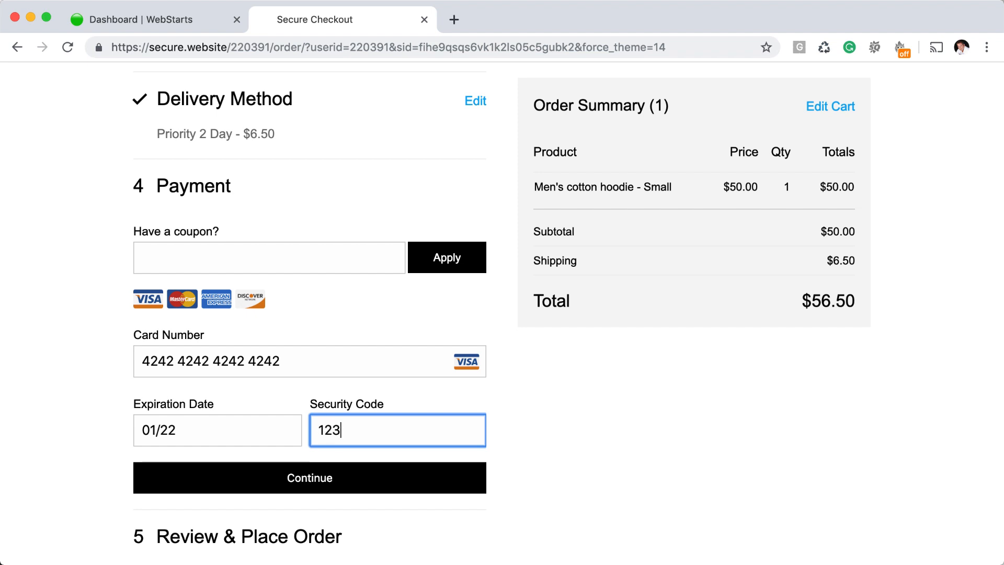
click(309, 478)
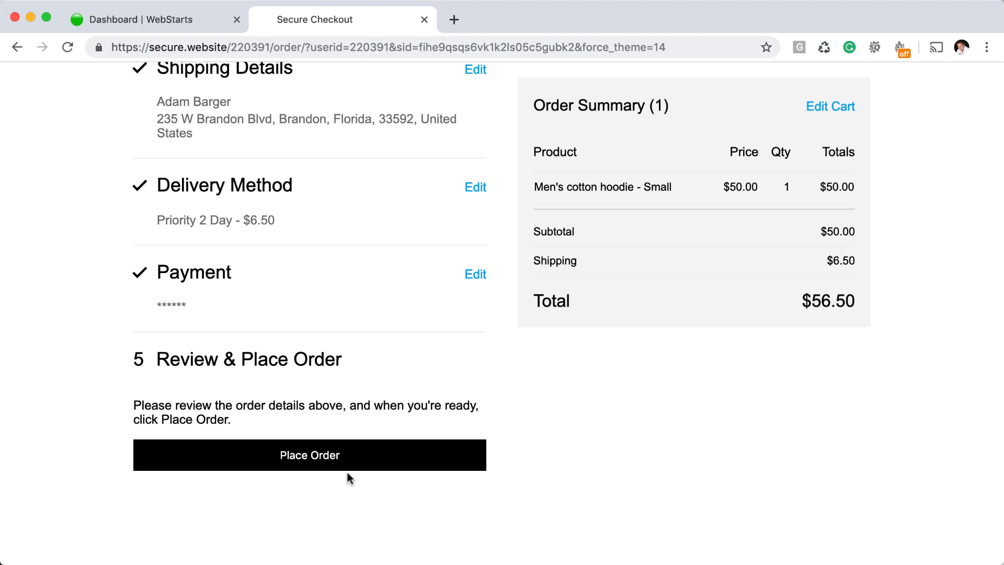
Step: Place the hoodie order and reach the $56.50 thank-you confirmation
click(310, 455)
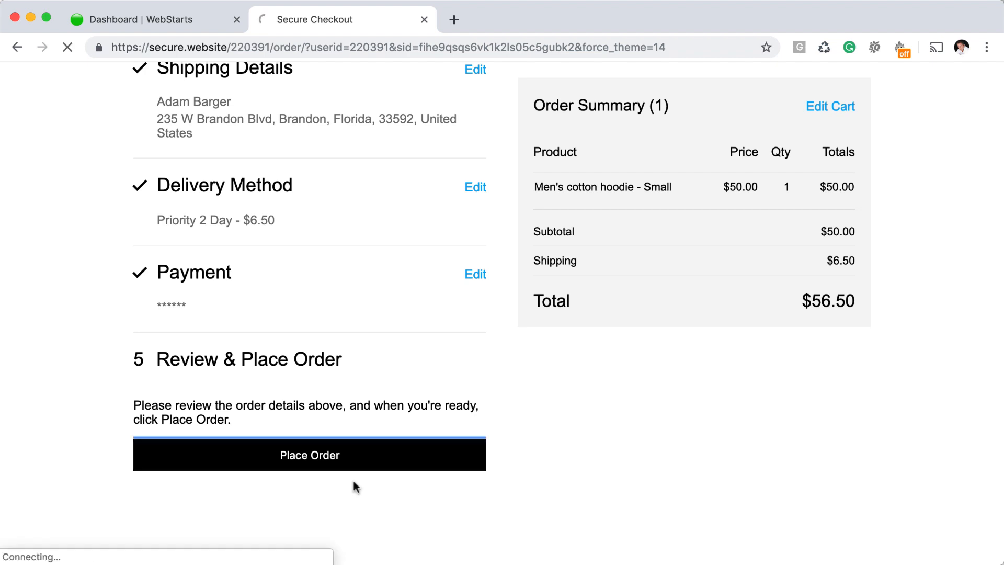
click(310, 455)
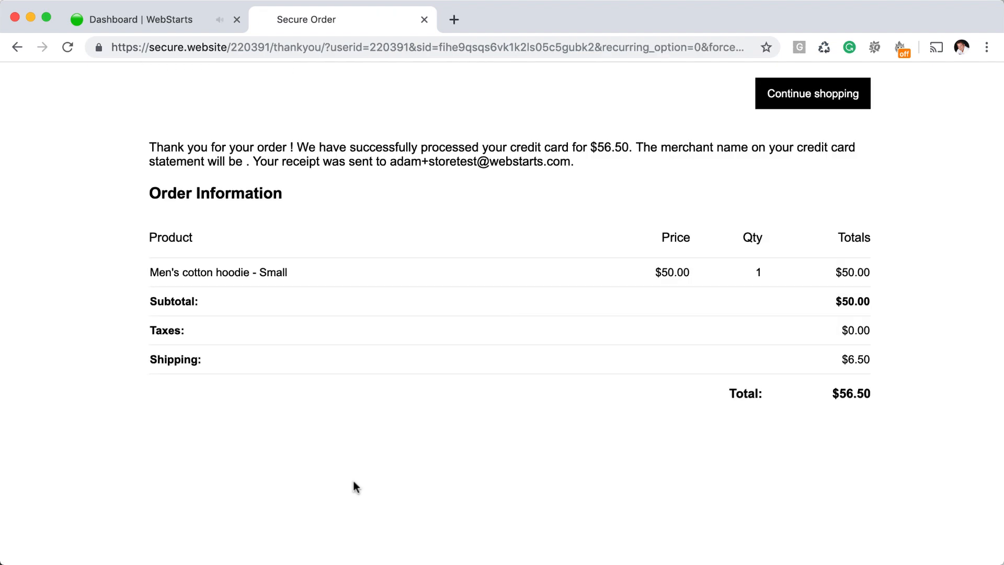
mouse_move(626, 238)
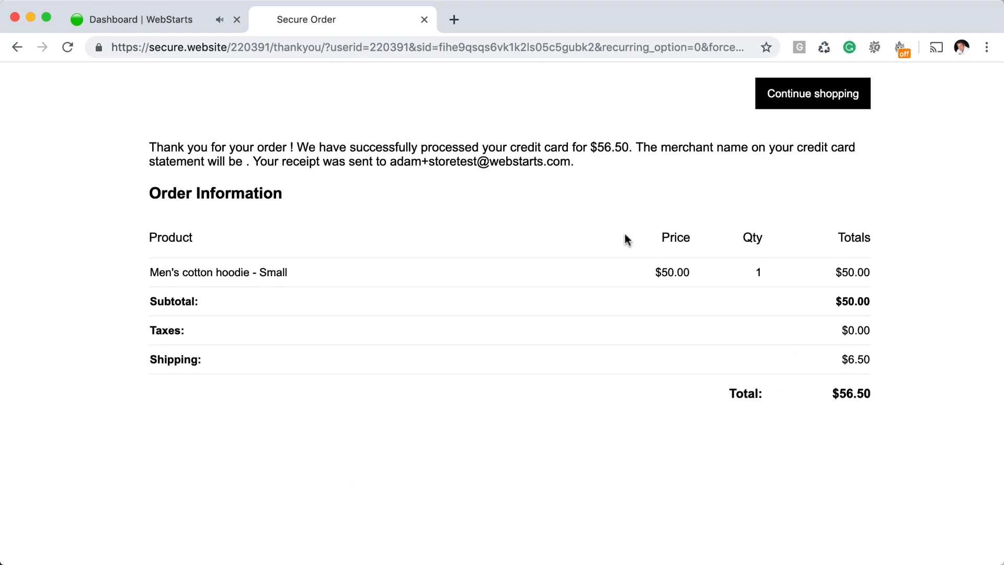
mouse_move(449, 365)
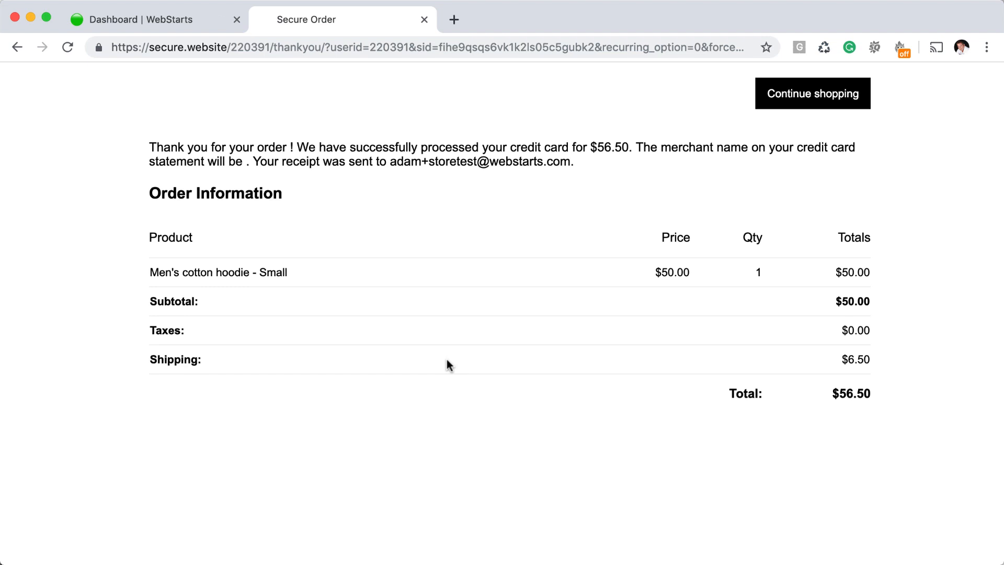
mouse_move(483, 319)
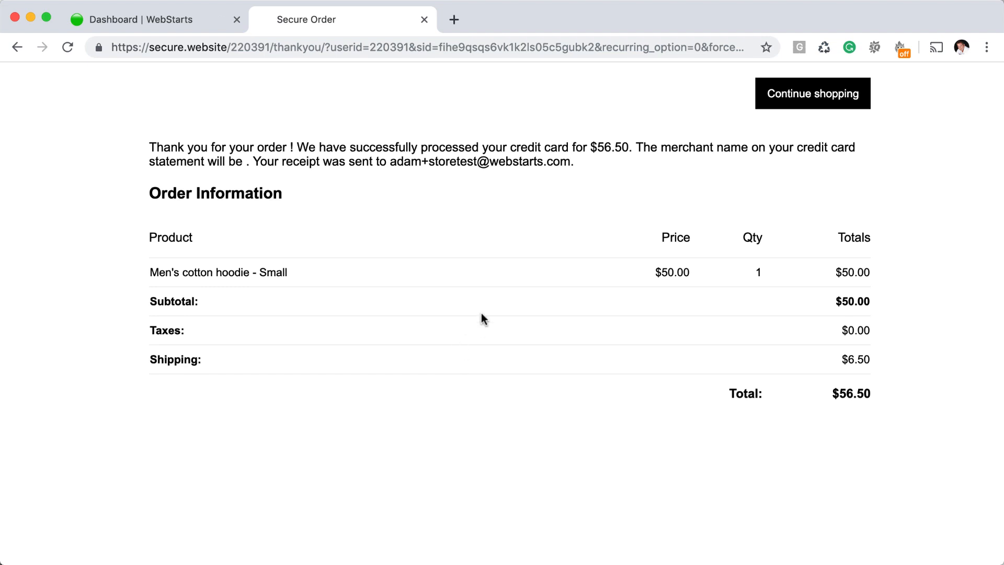
mouse_move(500, 272)
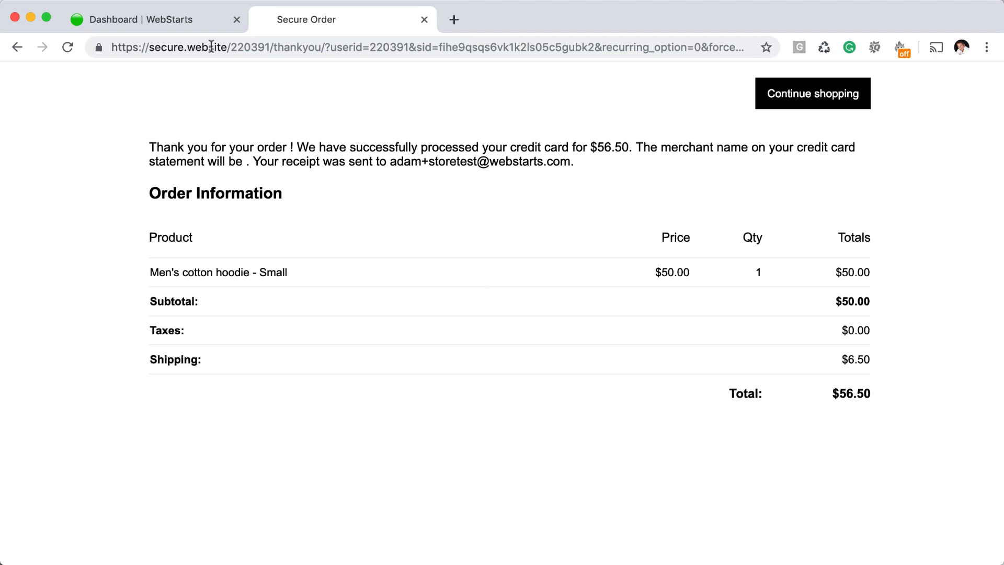
Step: Return to the dashboard, check new-order notifications, and list the store's Orders
click(154, 19)
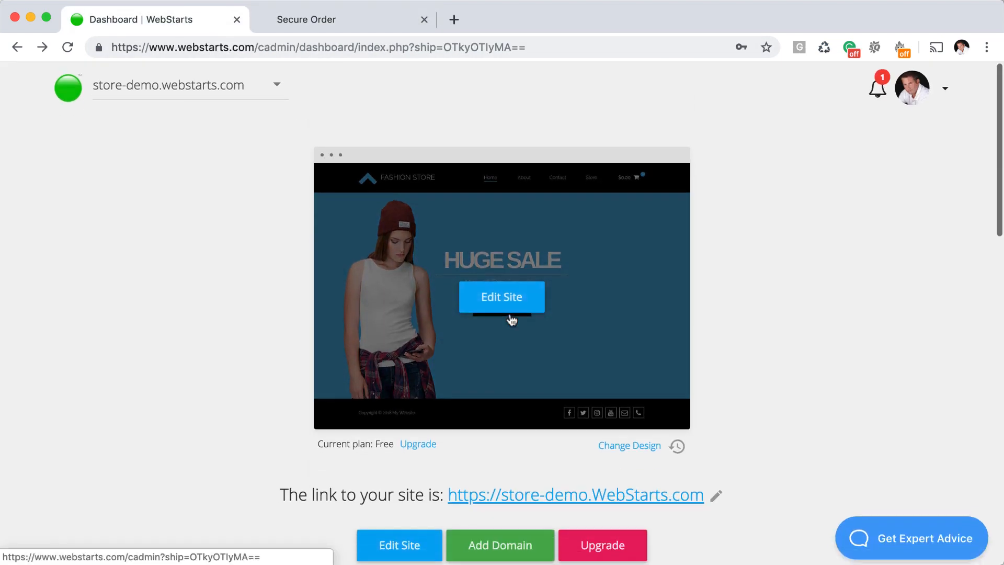
click(876, 88)
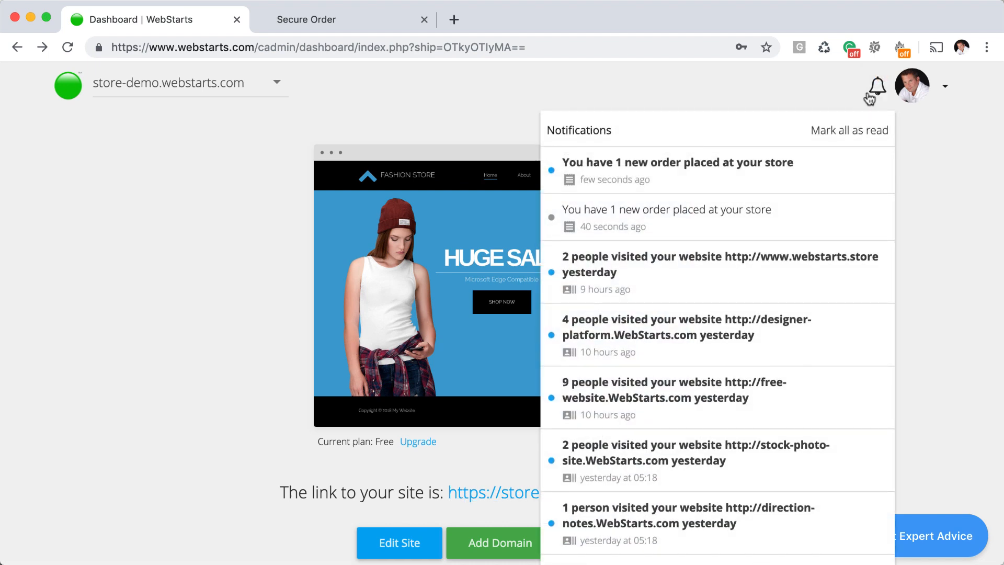
mouse_move(612, 174)
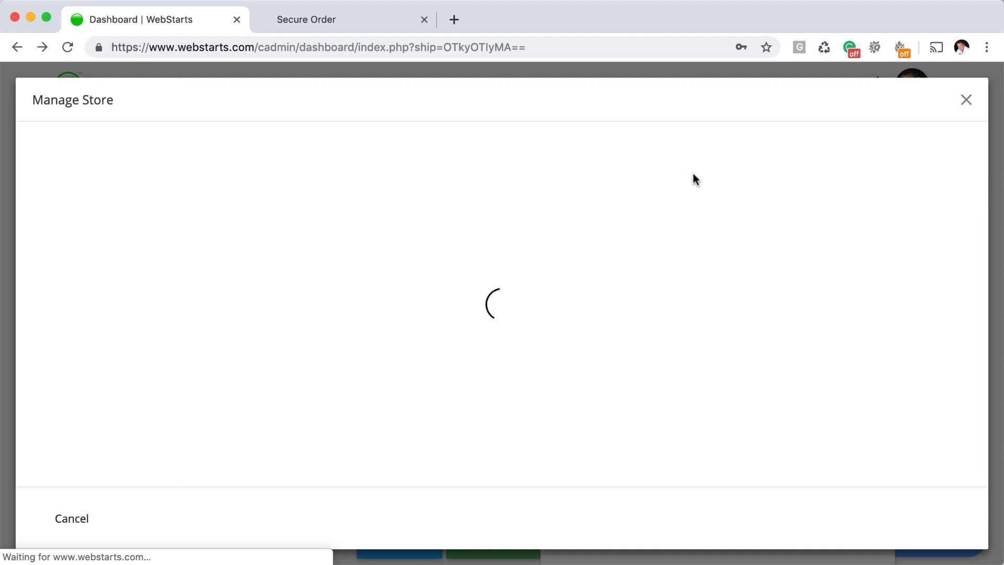
mouse_move(409, 194)
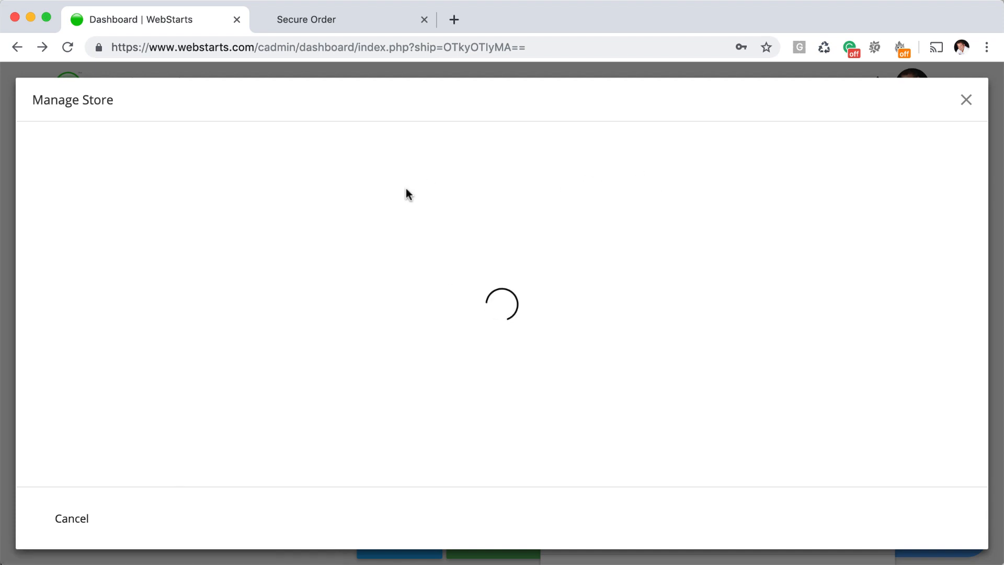
click(52, 217)
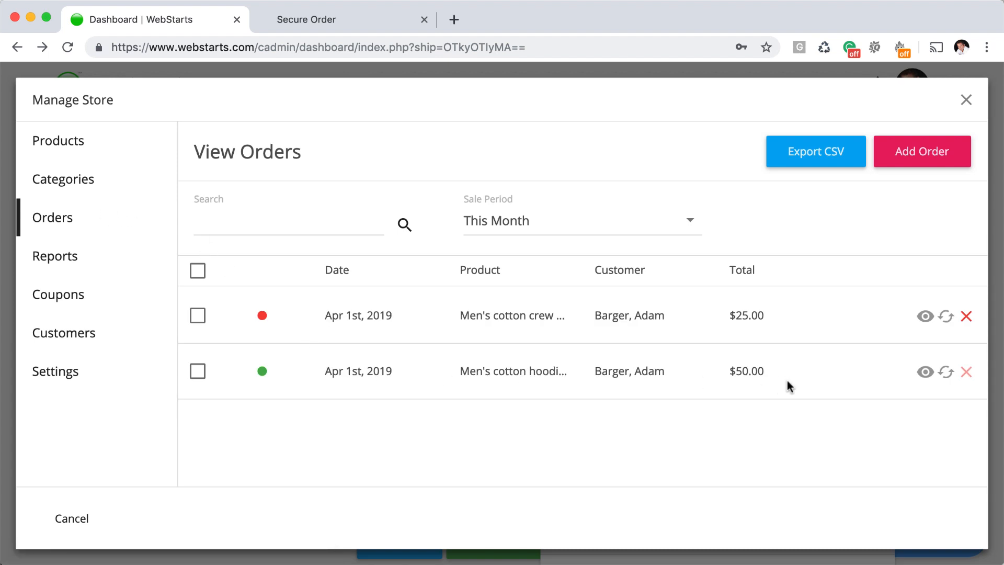
mouse_move(924, 372)
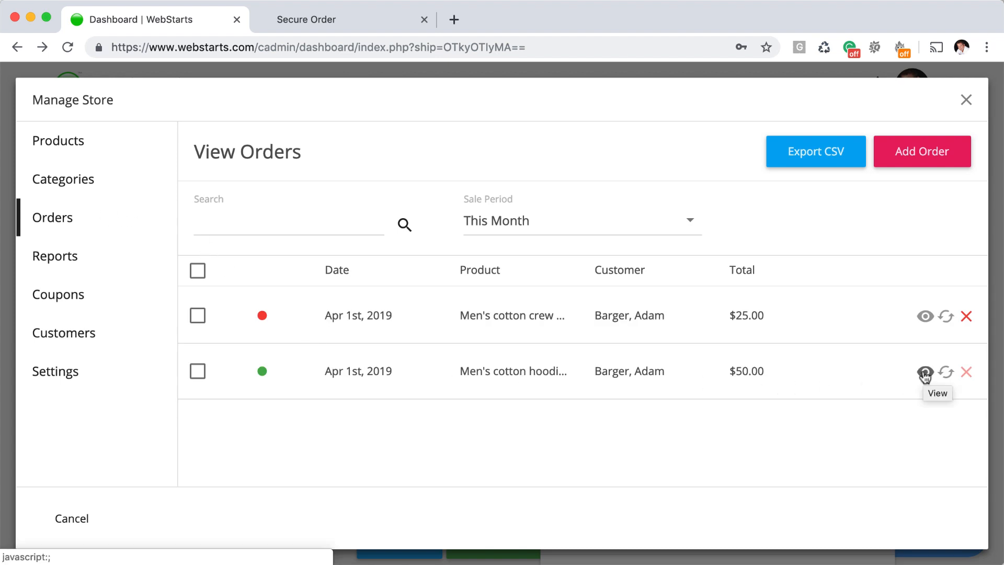
mouse_move(261, 371)
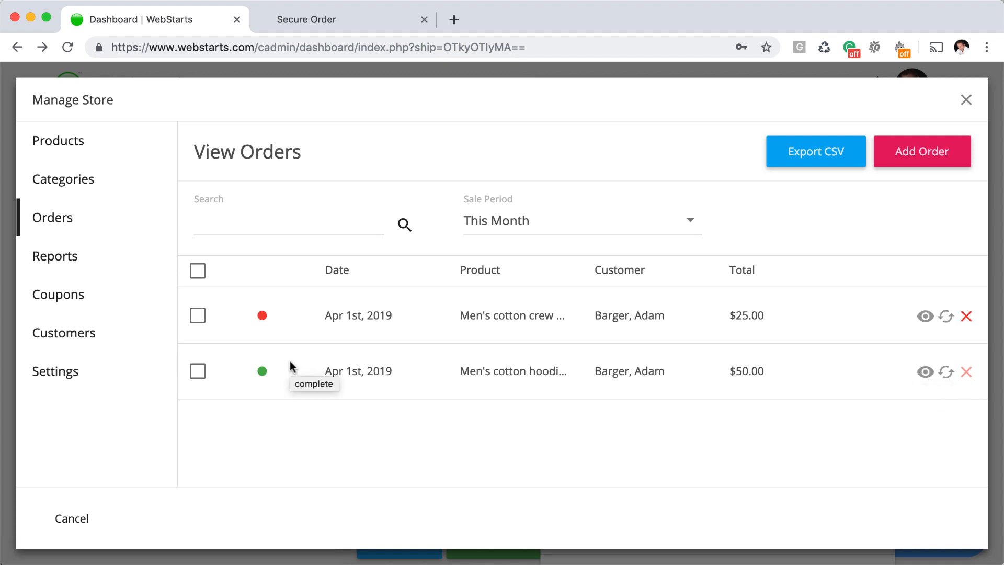
mouse_move(589, 447)
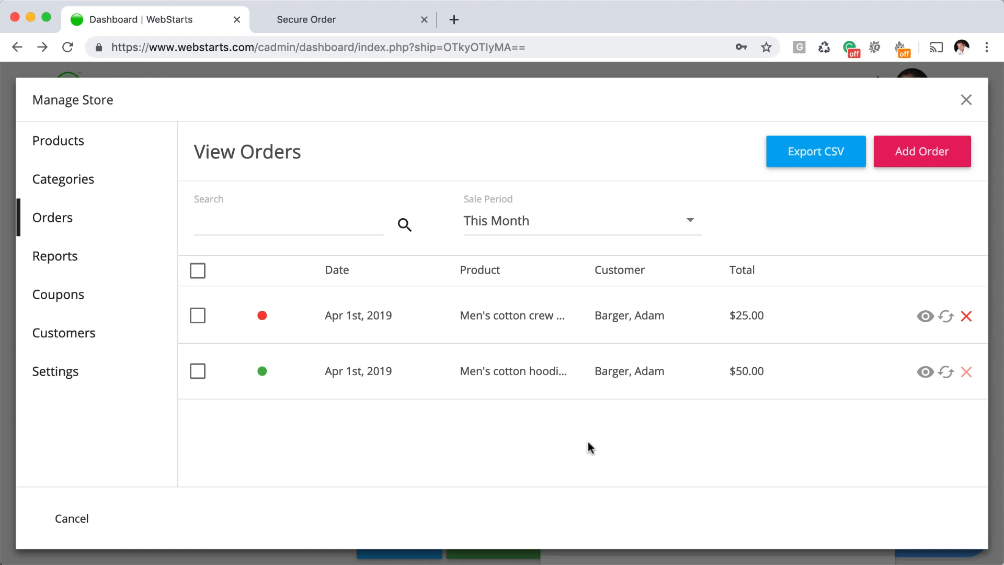
mouse_move(946, 372)
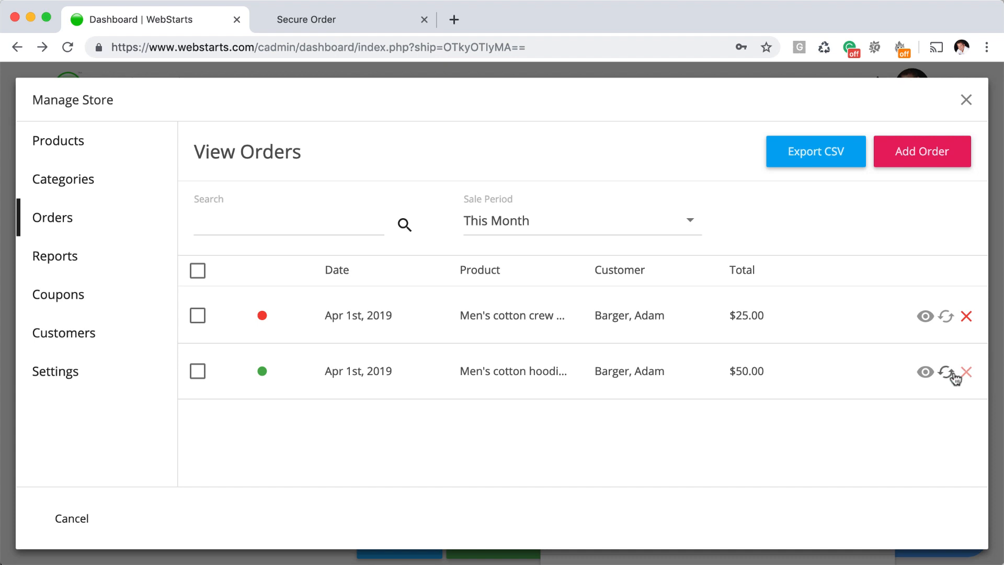
Step: Reverse the $50.00 hoodie sale and confirm in the dialog
click(945, 372)
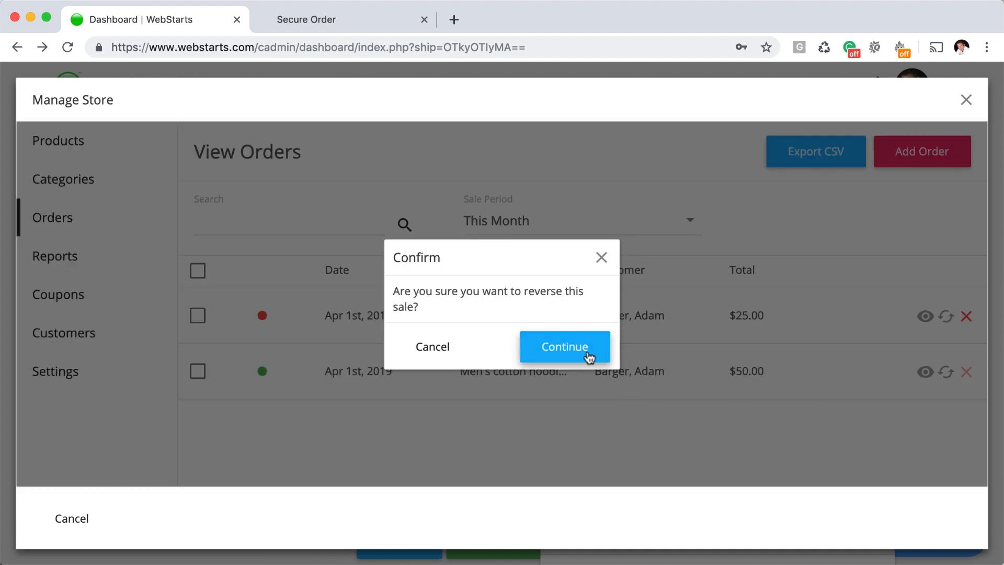
click(565, 346)
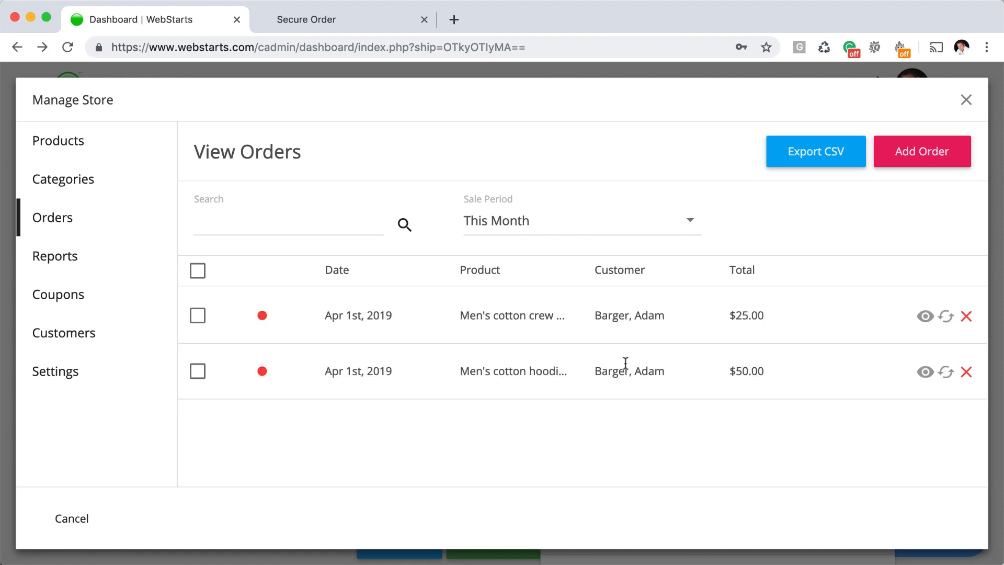
mouse_move(655, 366)
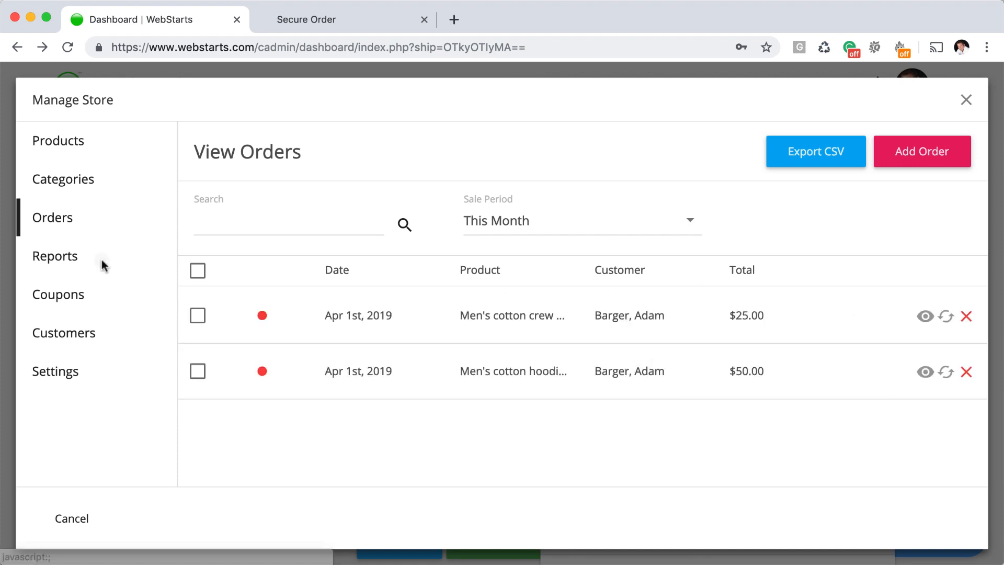
Step: Show the 2019 sales report filtered to day 01, with zero sales
click(56, 255)
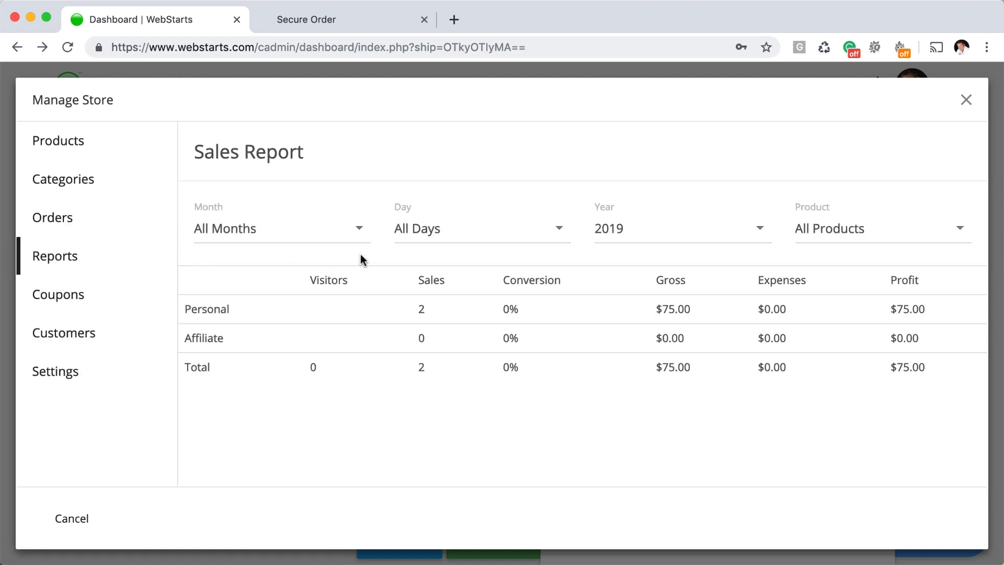
mouse_move(415, 290)
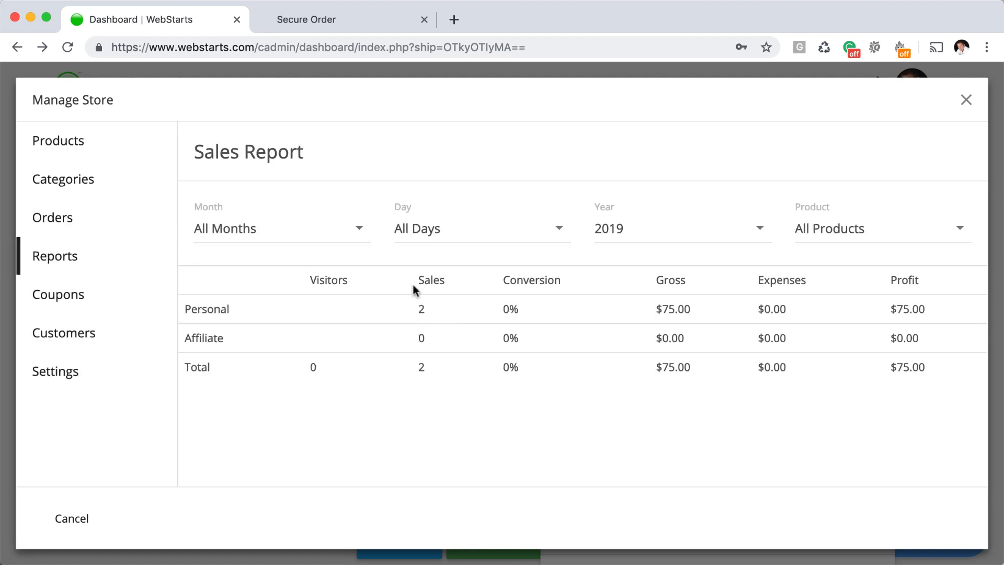
click(280, 228)
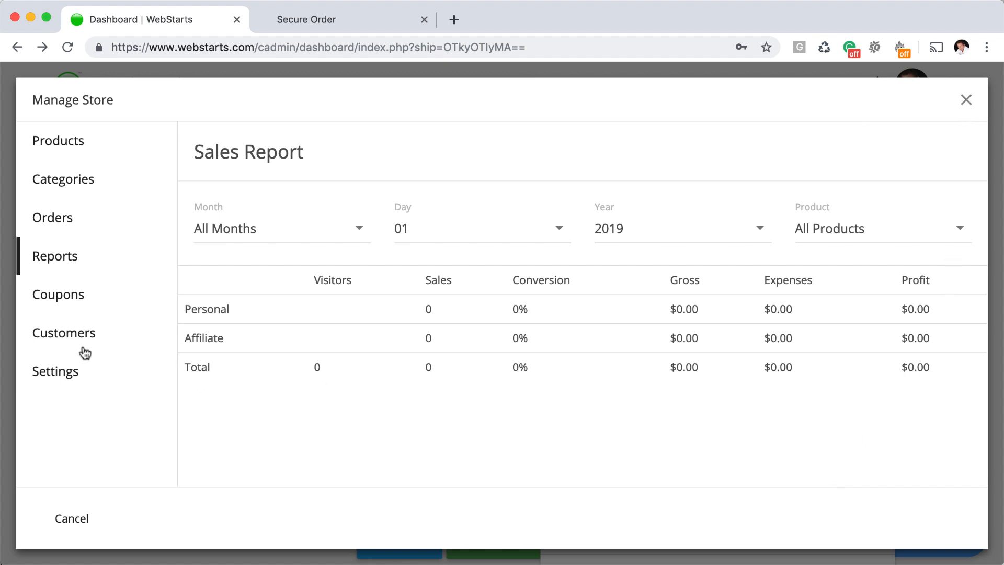
Step: Switch the store to Live Mode in Settings and return to the Secure Order tab
click(56, 371)
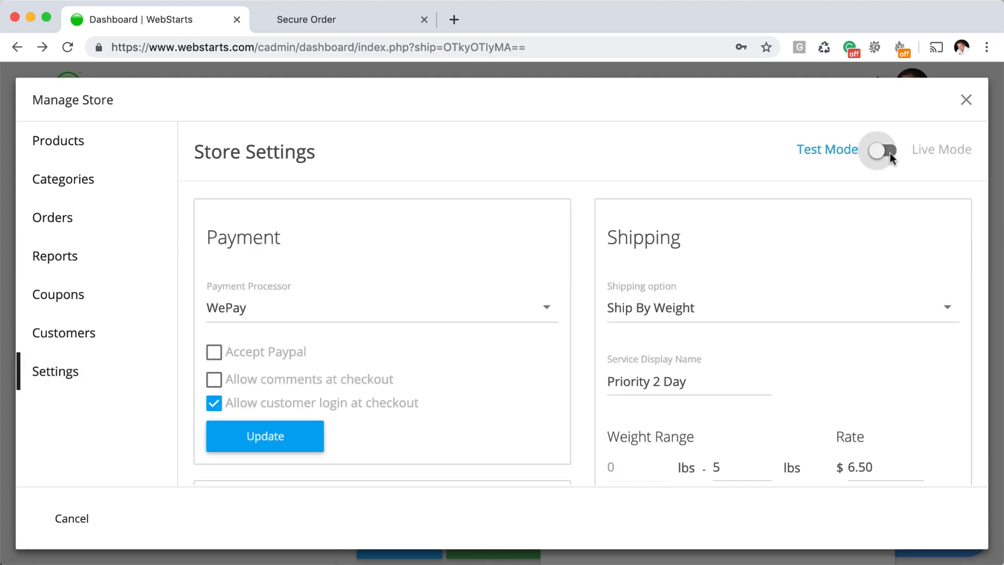
click(883, 150)
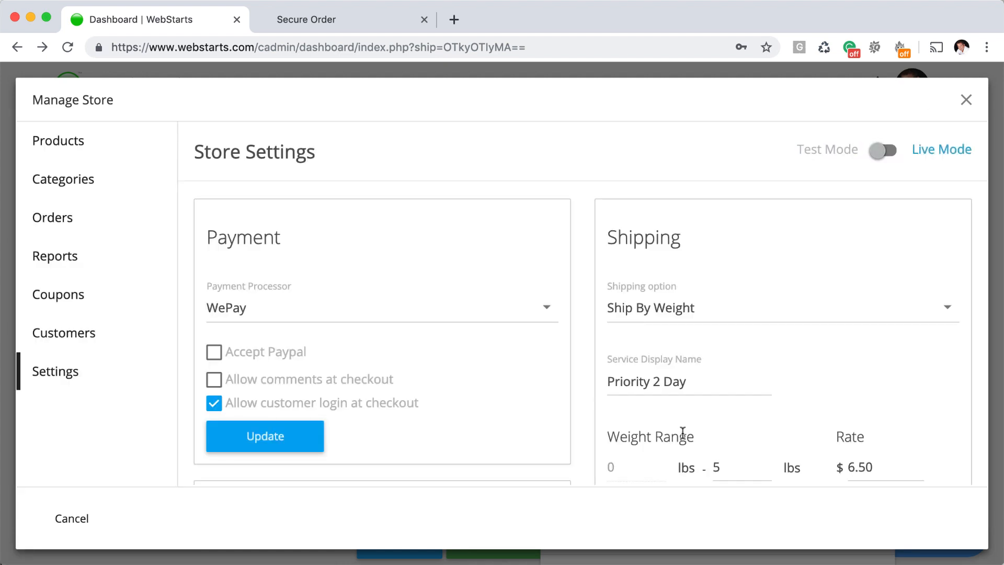
click(884, 150)
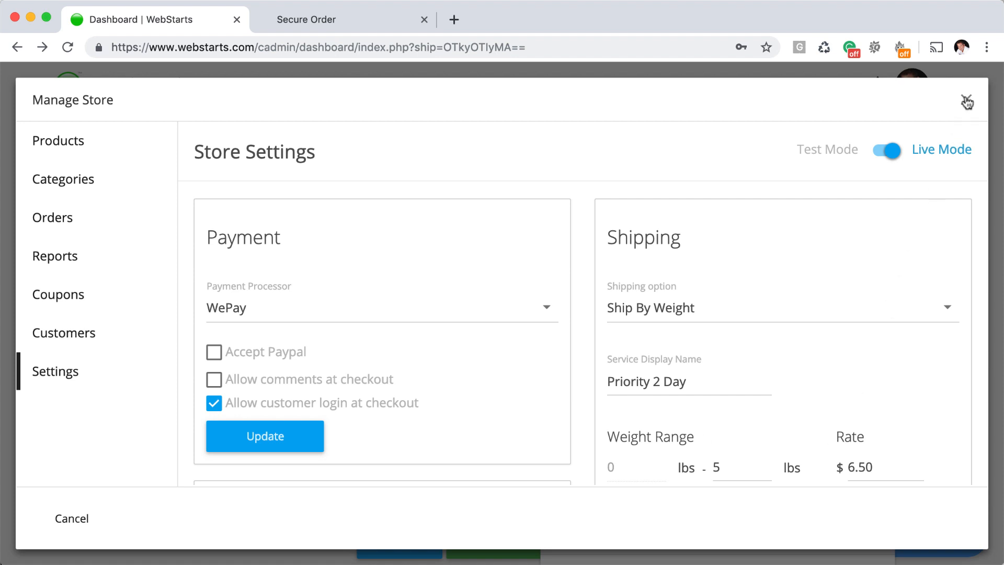
click(343, 19)
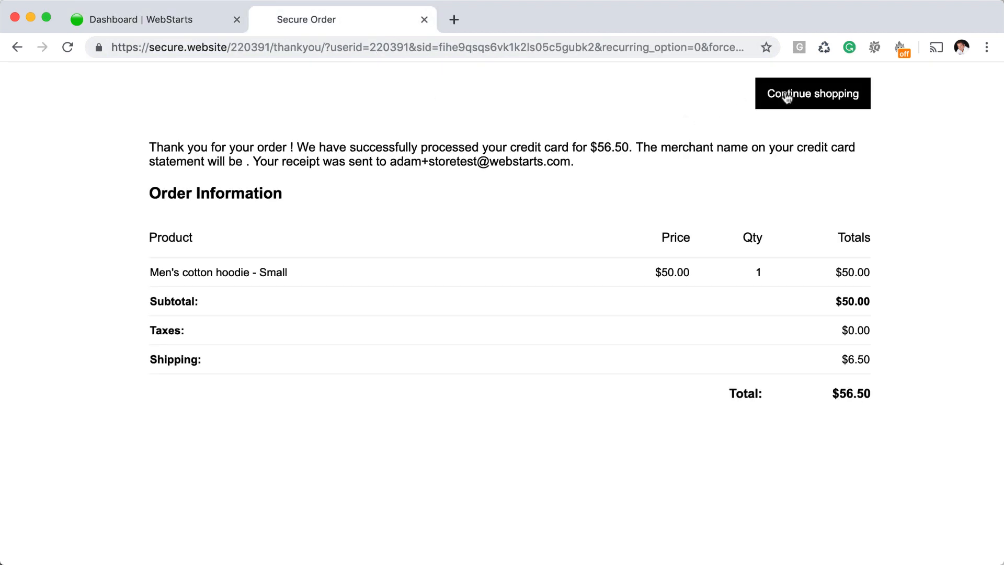
Step: Continue shopping, add the small hoodie again, and reach Delivery Method with a $56.50 total
click(811, 93)
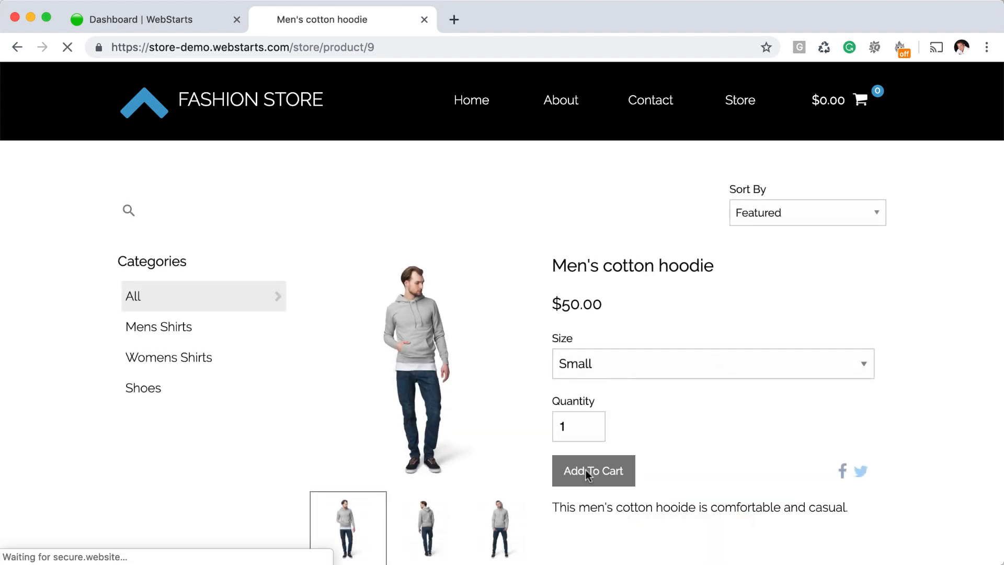
click(592, 470)
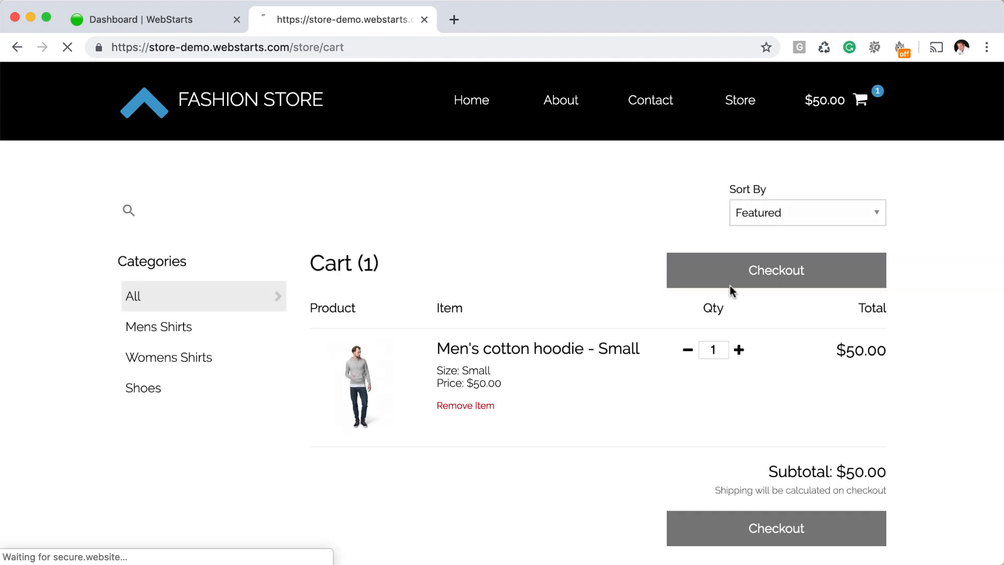
click(774, 270)
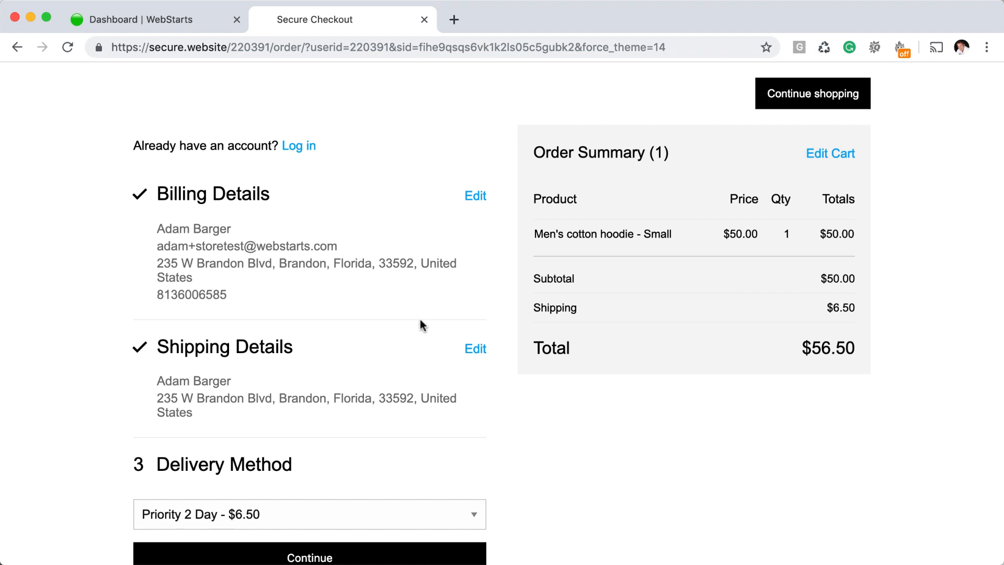
scroll(down, 3)
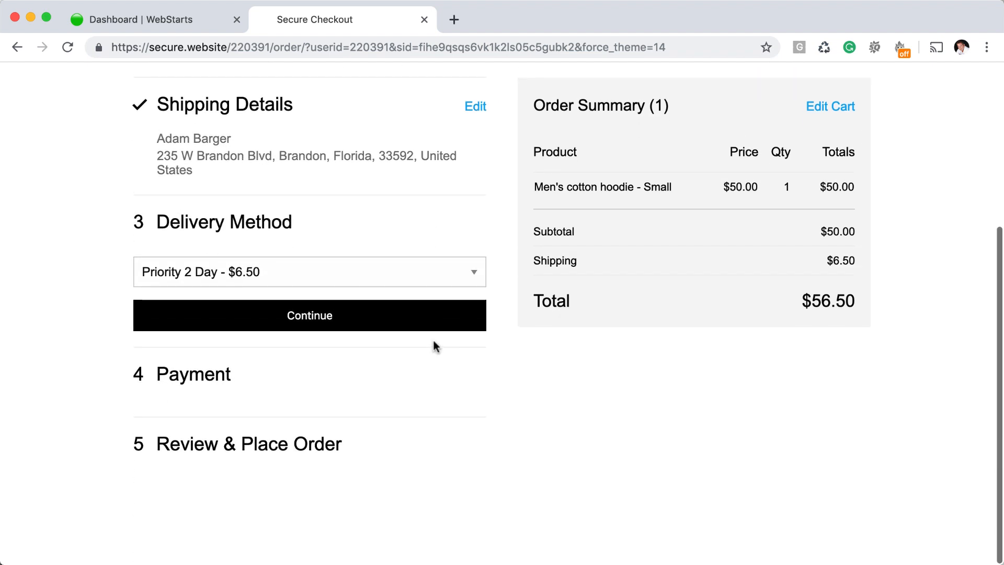
mouse_move(397, 362)
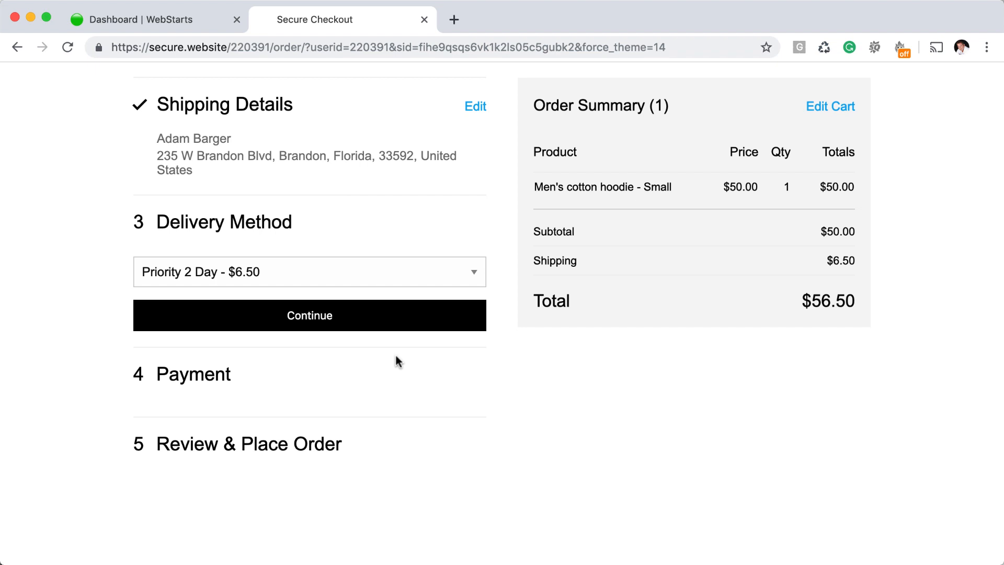
mouse_move(202, 33)
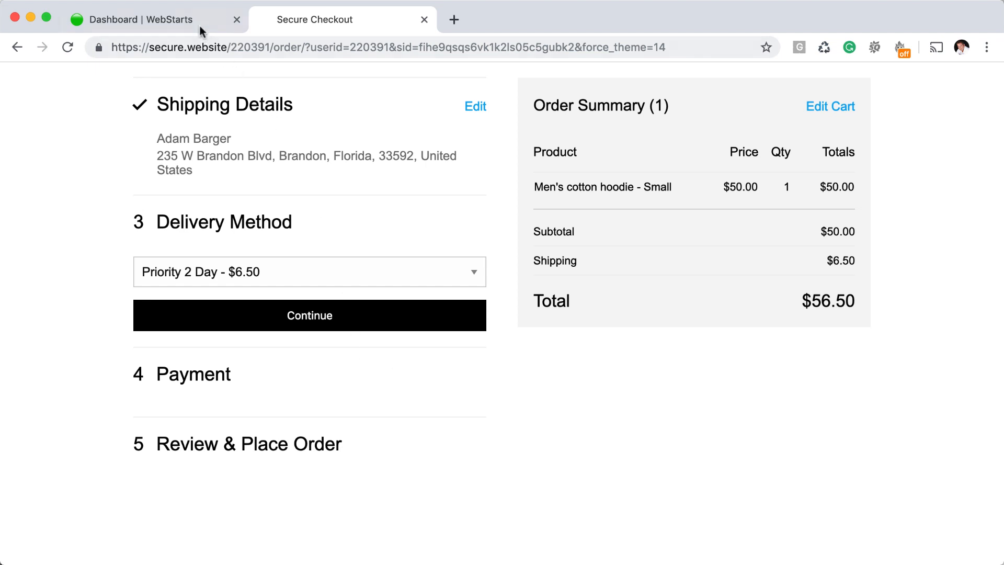
Step: Return to the store dashboard in live mode and bring up the 2019 sales report
click(147, 19)
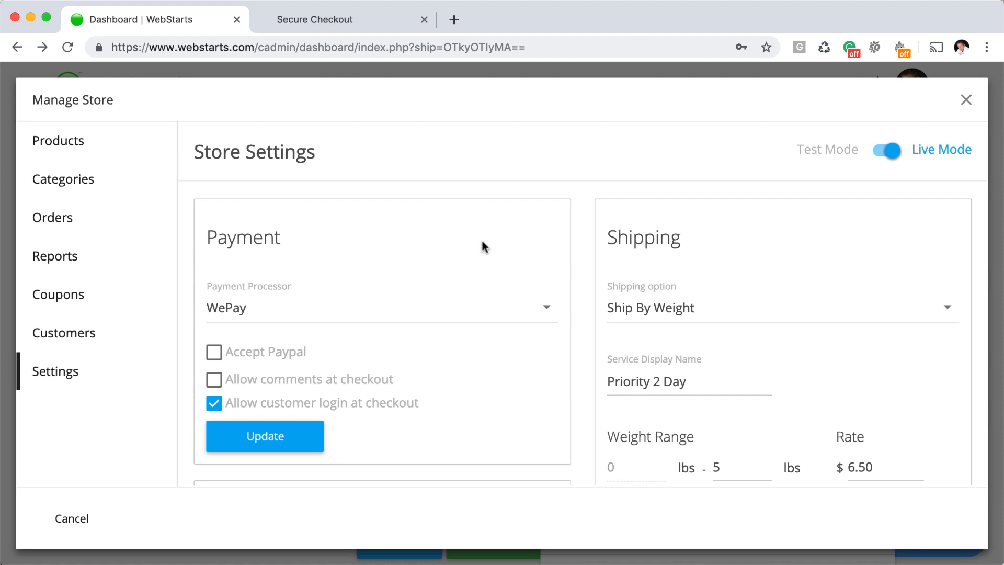
click(380, 307)
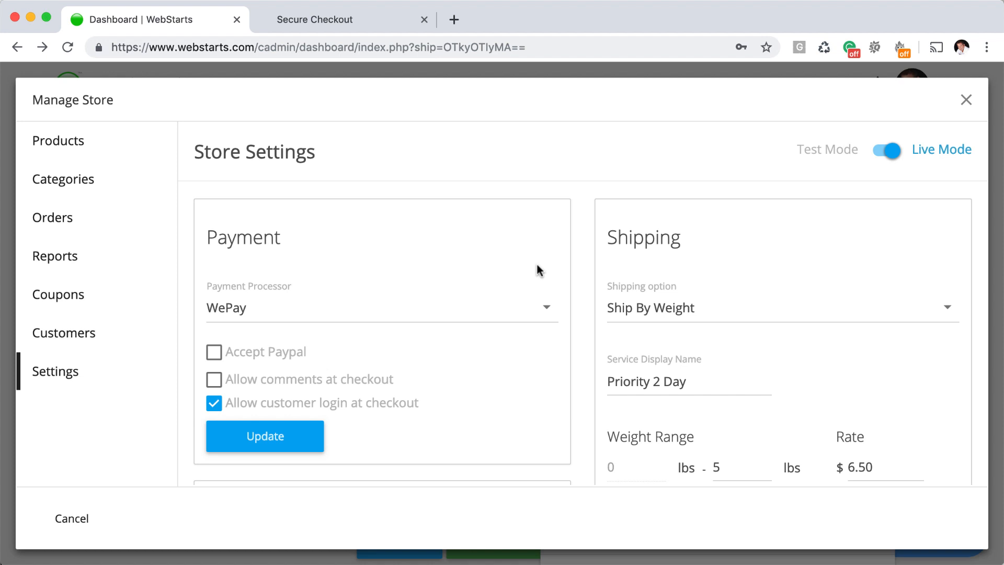
click(55, 255)
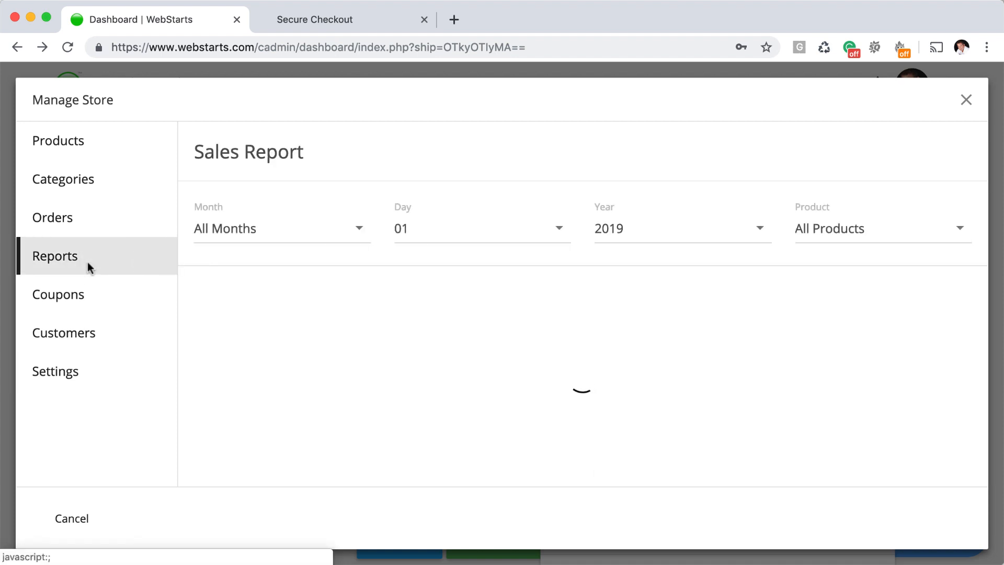
click(53, 217)
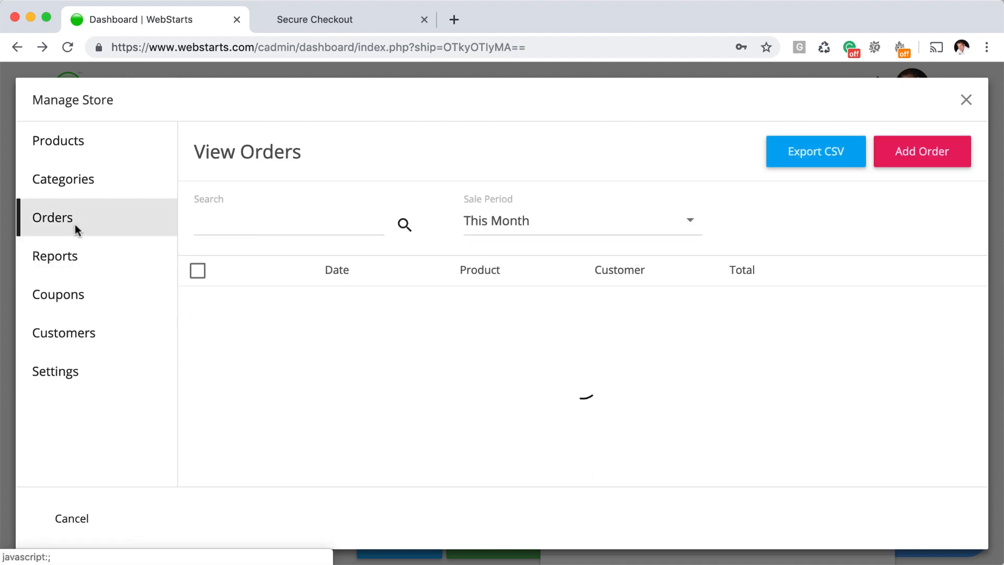
click(52, 217)
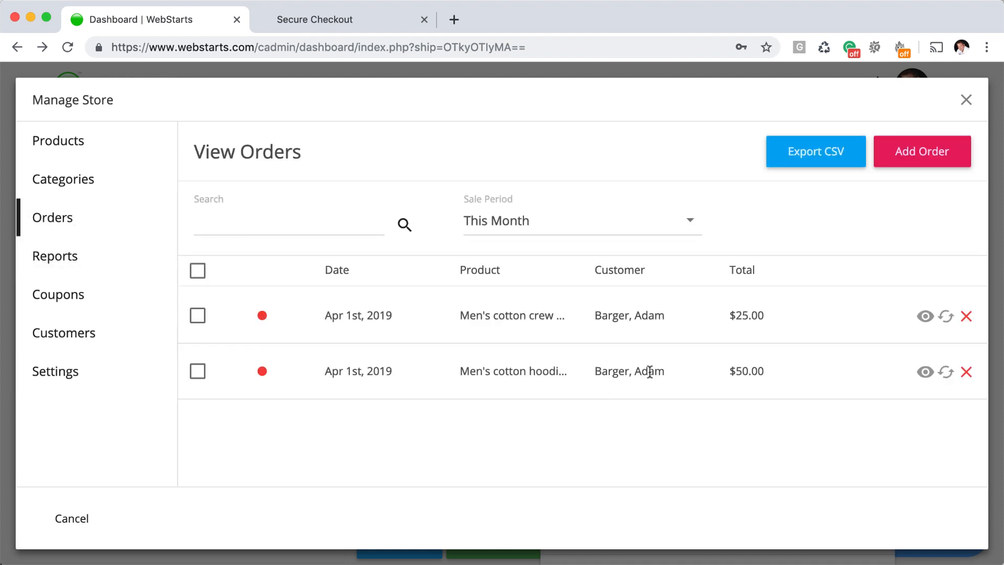
mouse_move(946, 372)
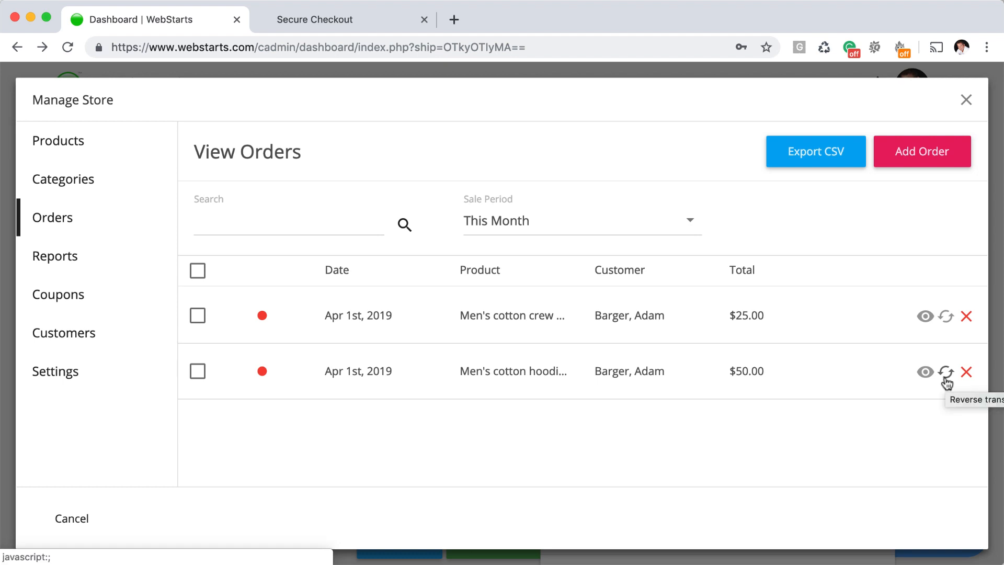
mouse_move(966, 105)
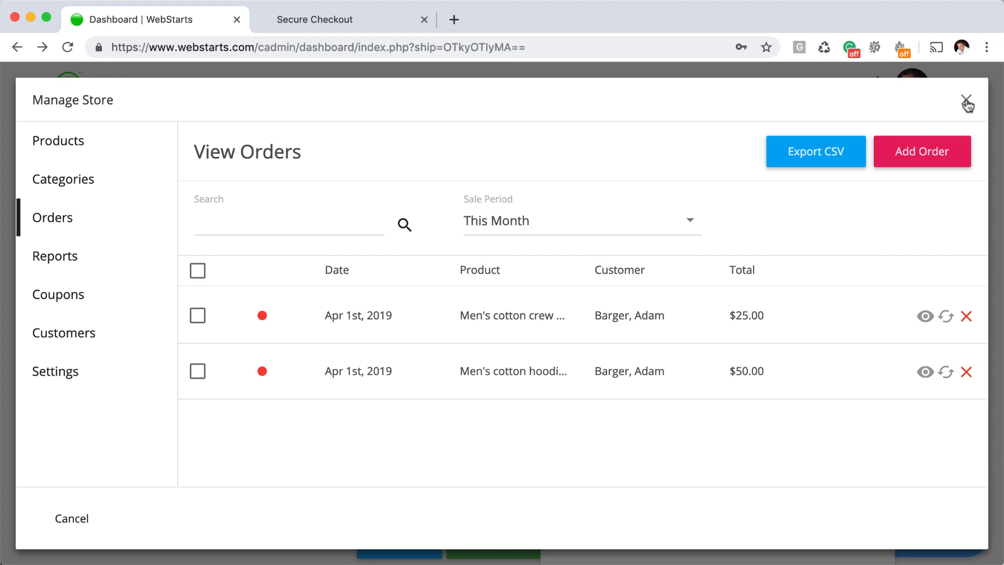
click(967, 103)
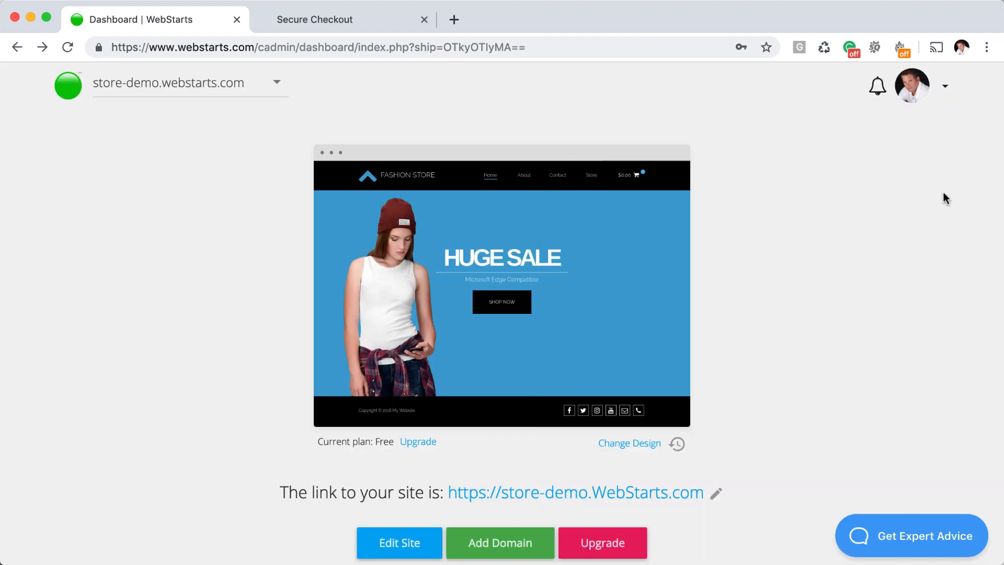